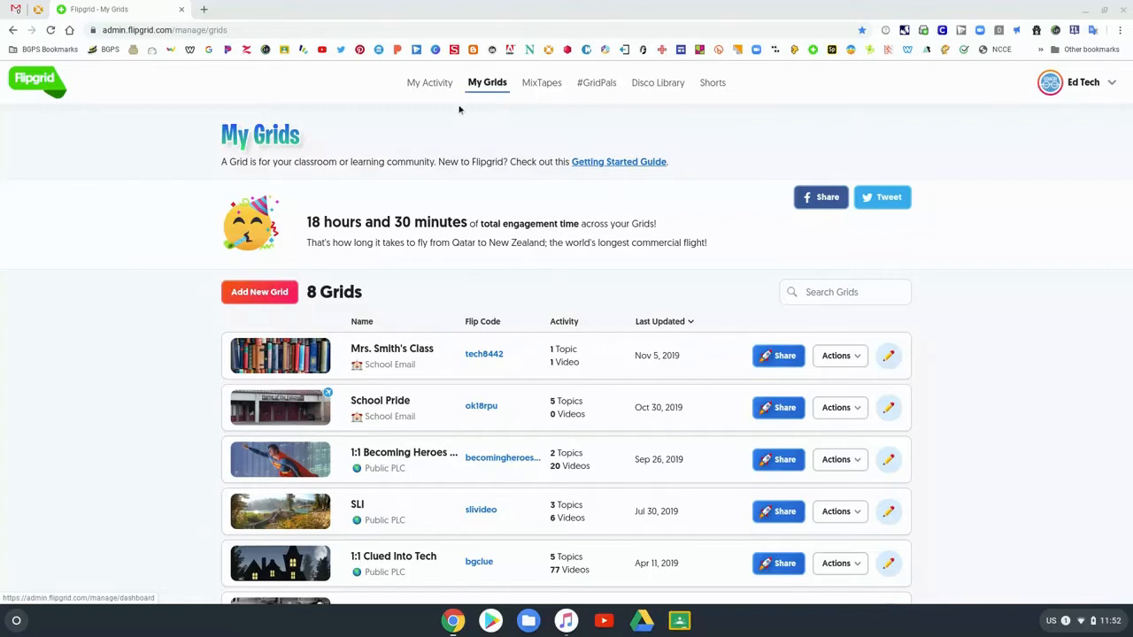
pyautogui.moveTo(541, 83)
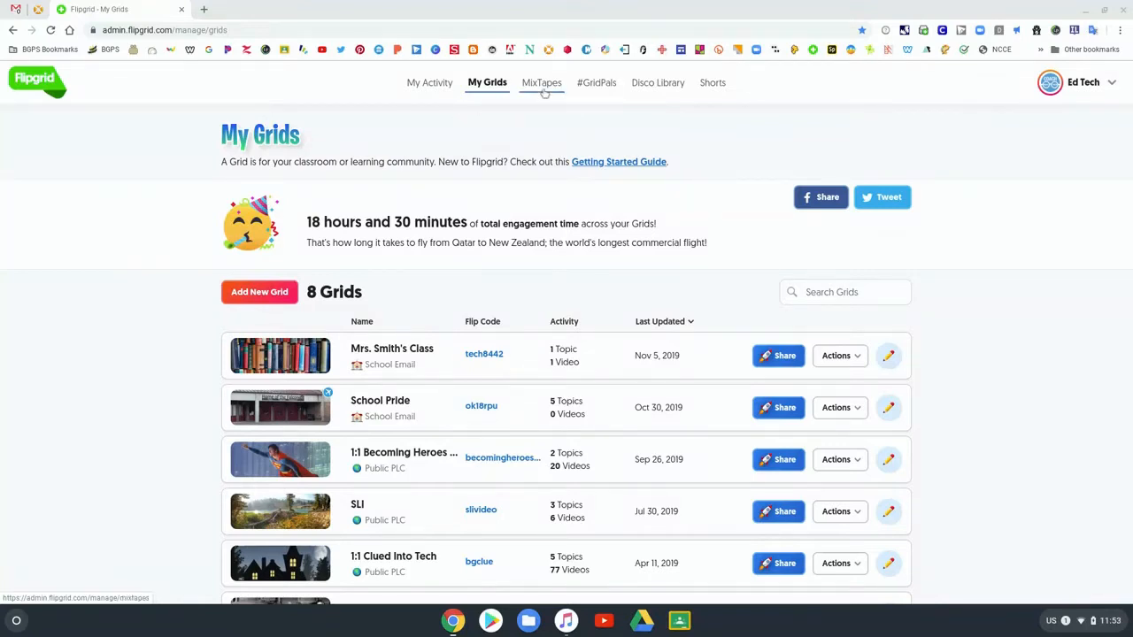
# Switch from the grid list to the empty MixTapes page.
pyautogui.click(540, 83)
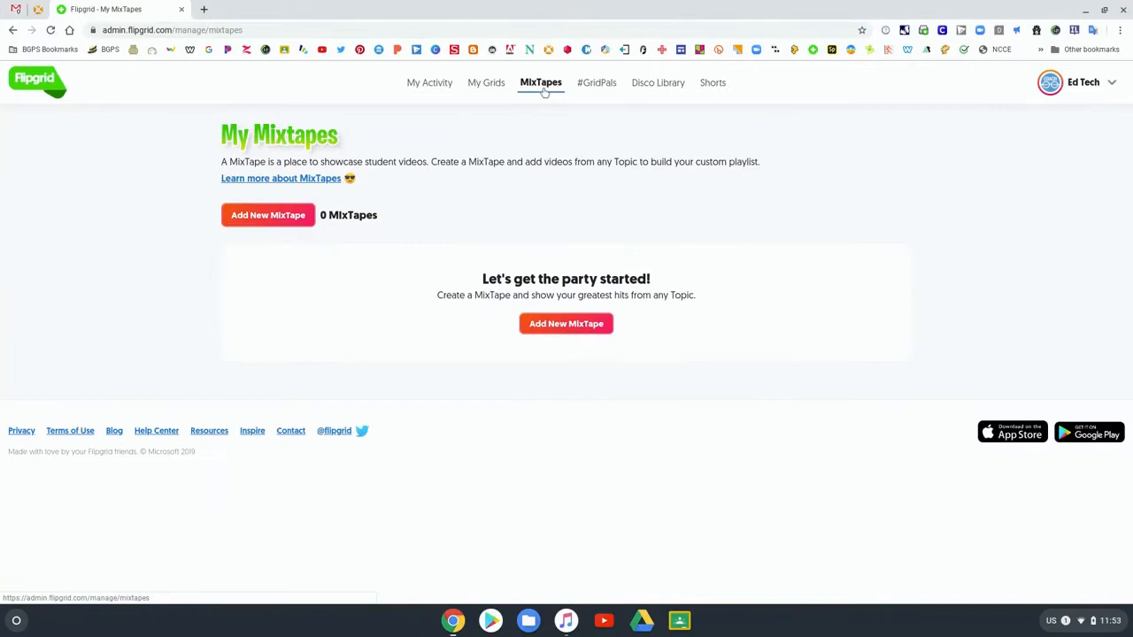
pyautogui.moveTo(601, 142)
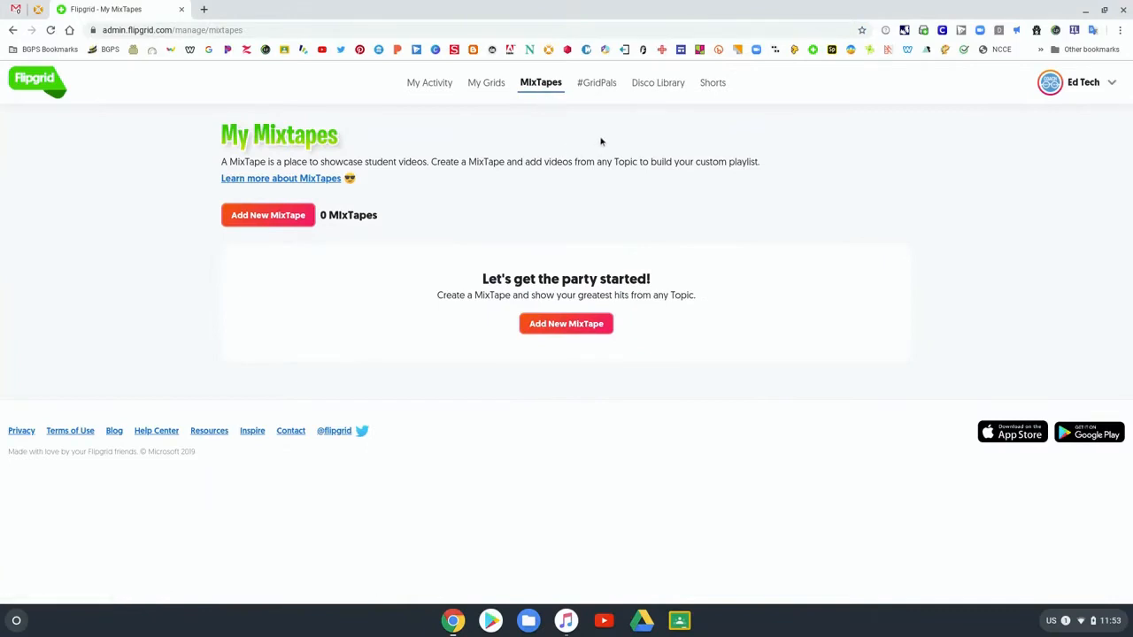
pyautogui.moveTo(596, 83)
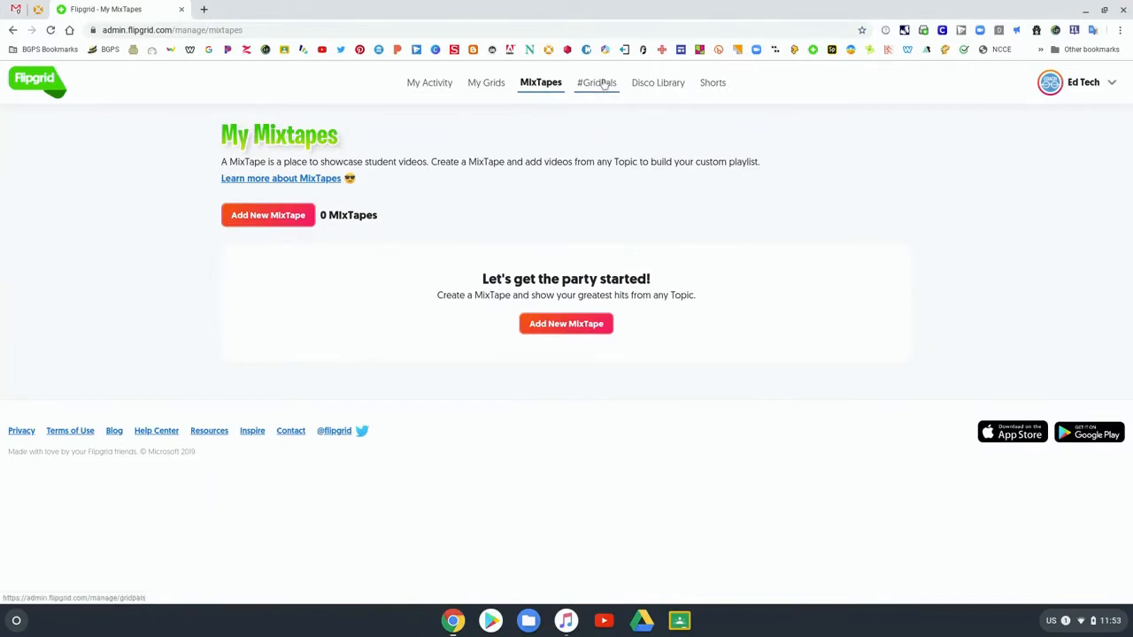
# Browse the GridPals map and its Grades and Subjects filters, then view the empty Shorts page.
pyautogui.click(595, 82)
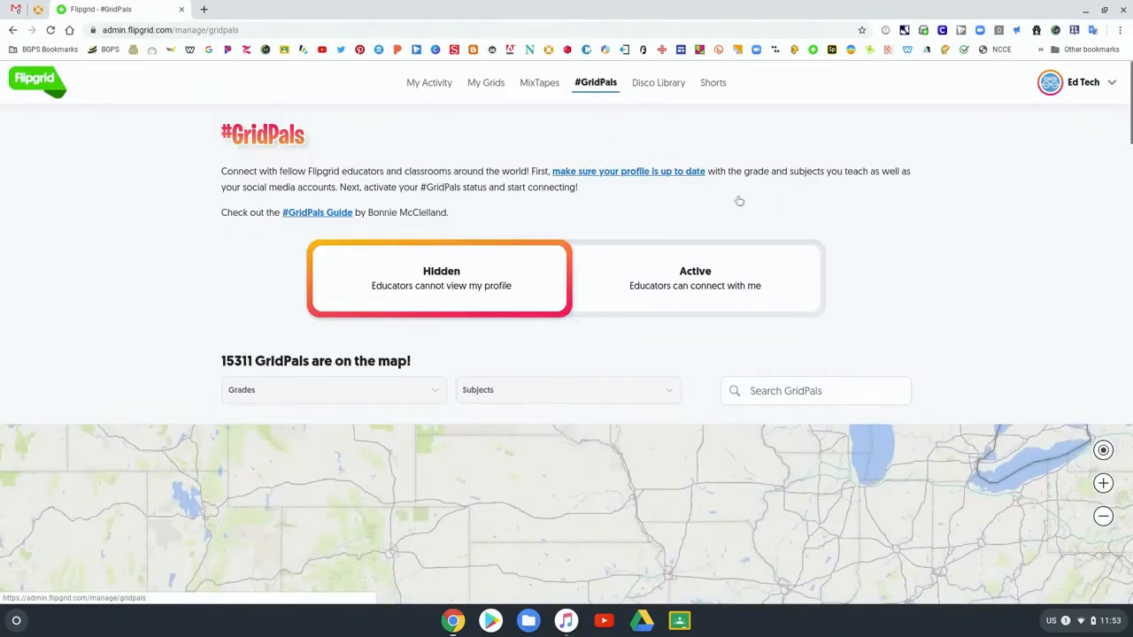
pyautogui.scroll(-3)
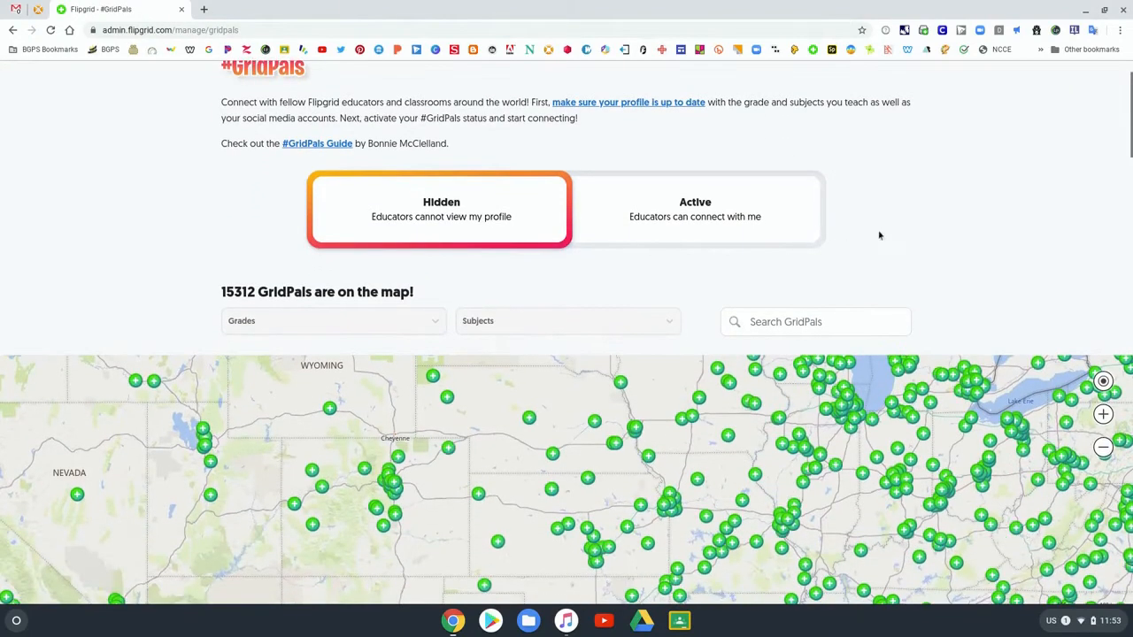
pyautogui.scroll(-3)
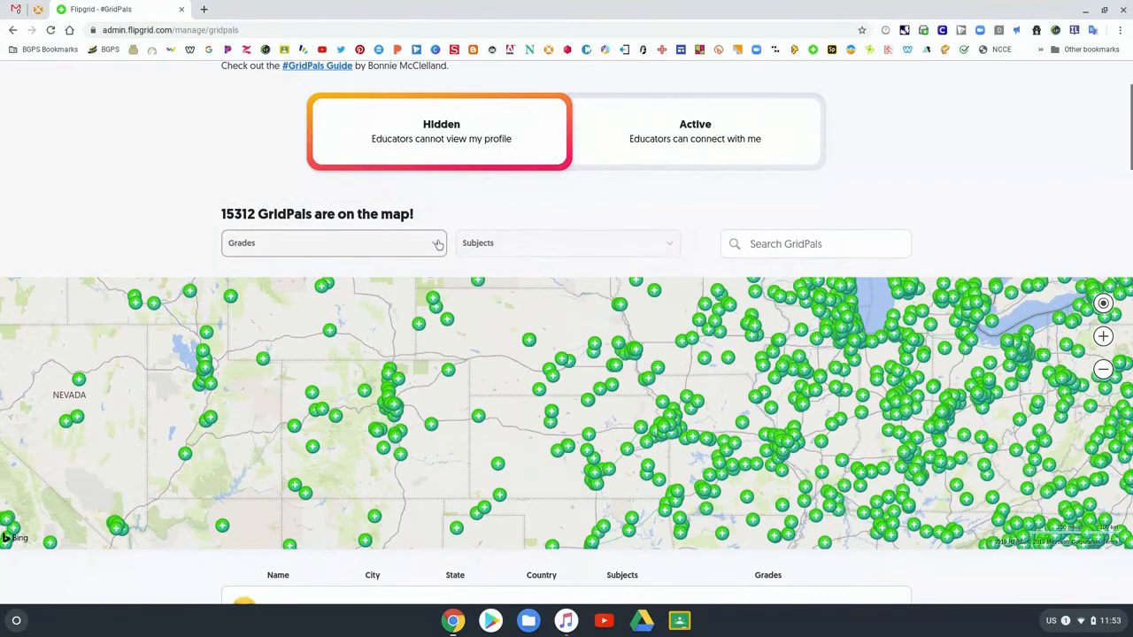
pyautogui.click(334, 242)
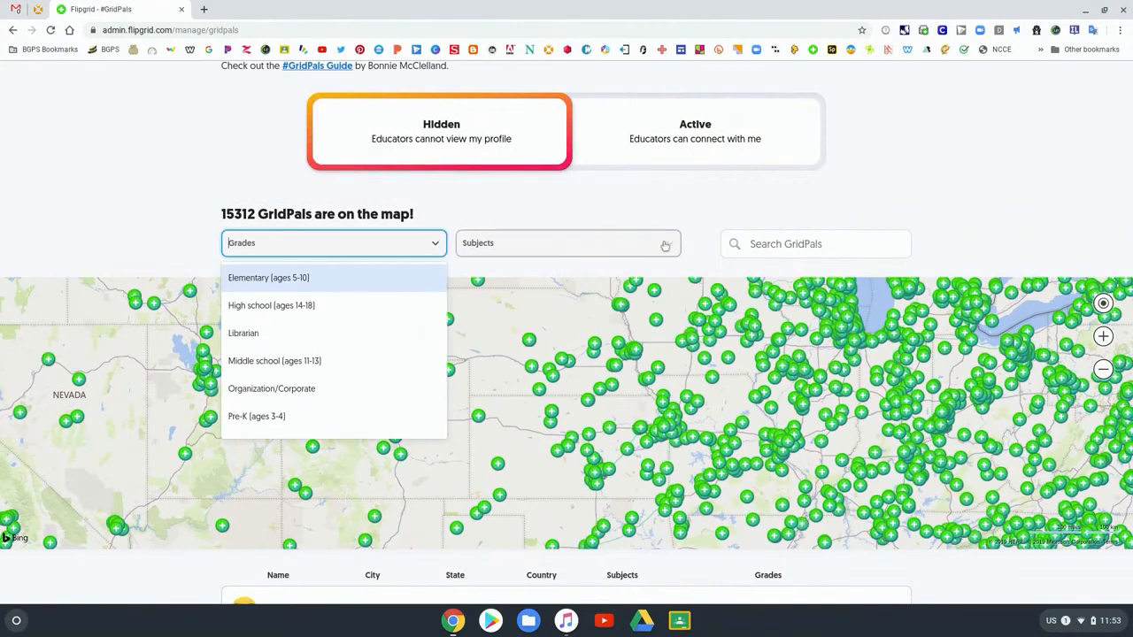
pyautogui.click(568, 242)
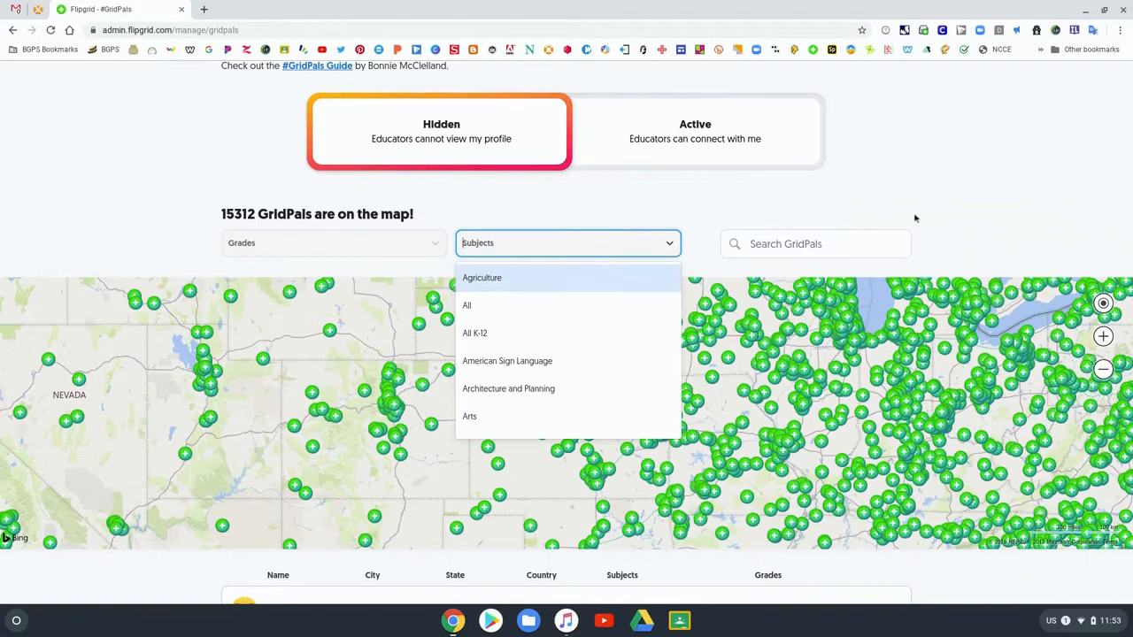
pyautogui.click(921, 216)
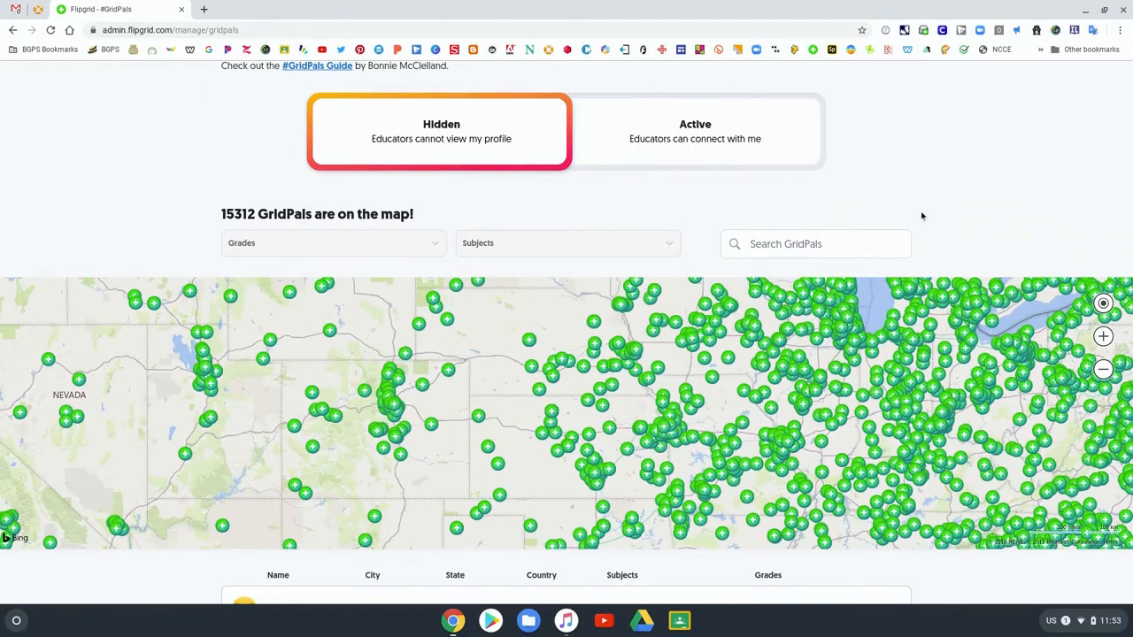
pyautogui.scroll(3)
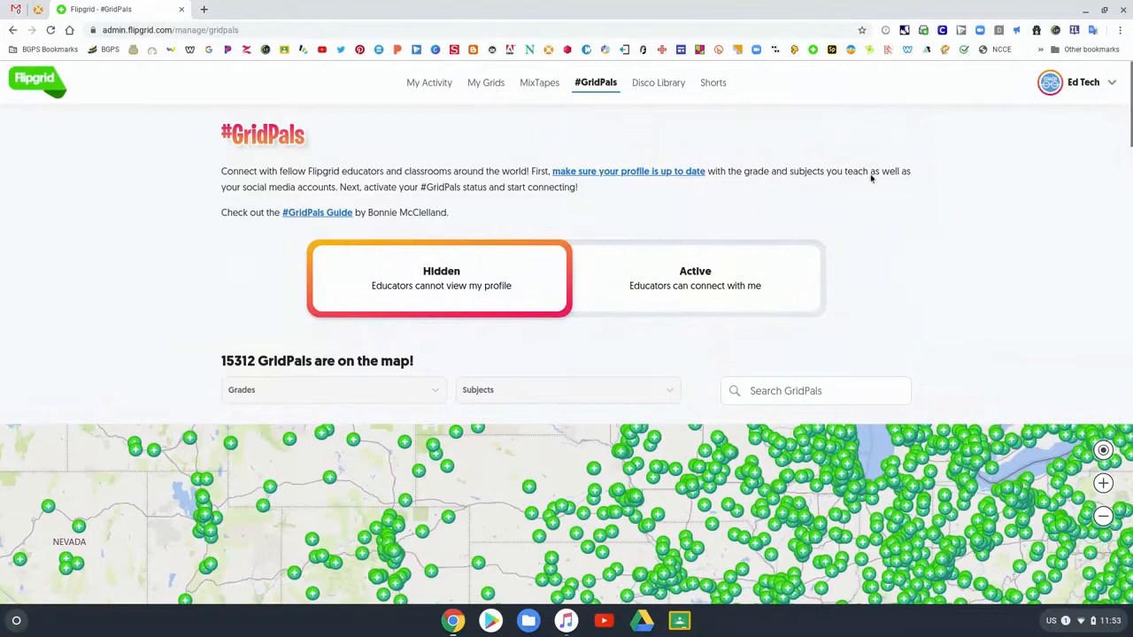
pyautogui.moveTo(317, 212)
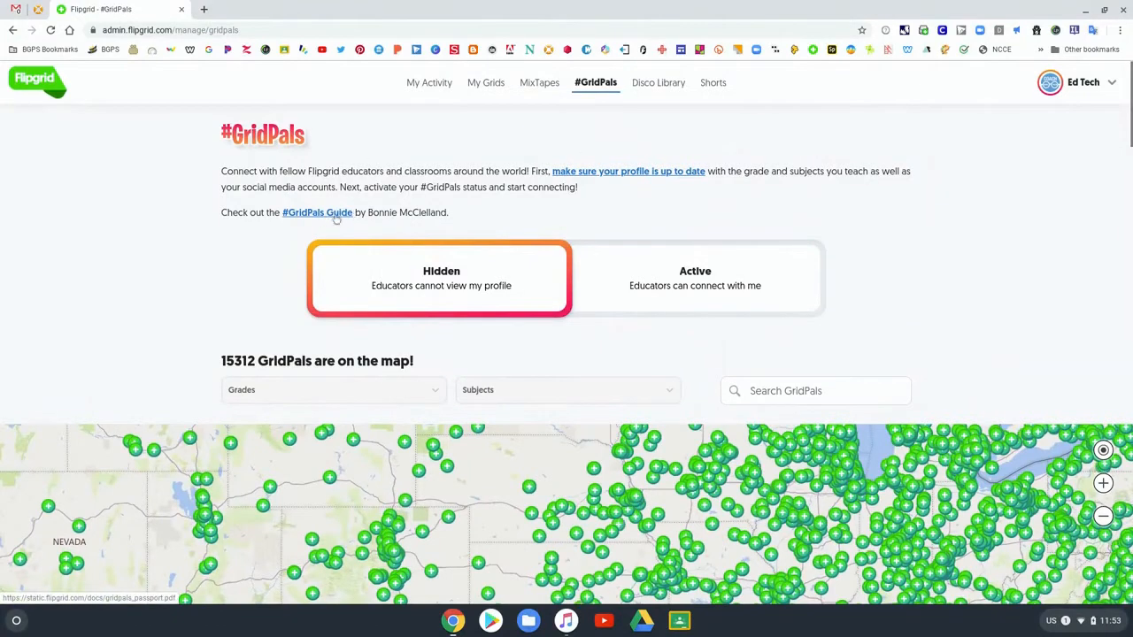
pyautogui.moveTo(915, 230)
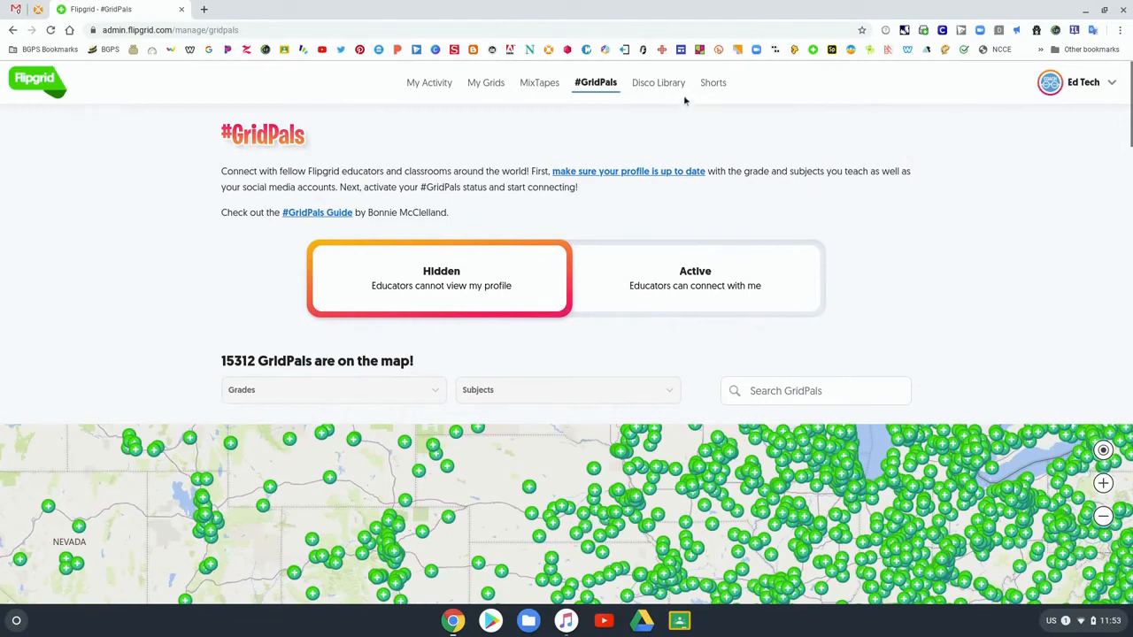
pyautogui.click(712, 82)
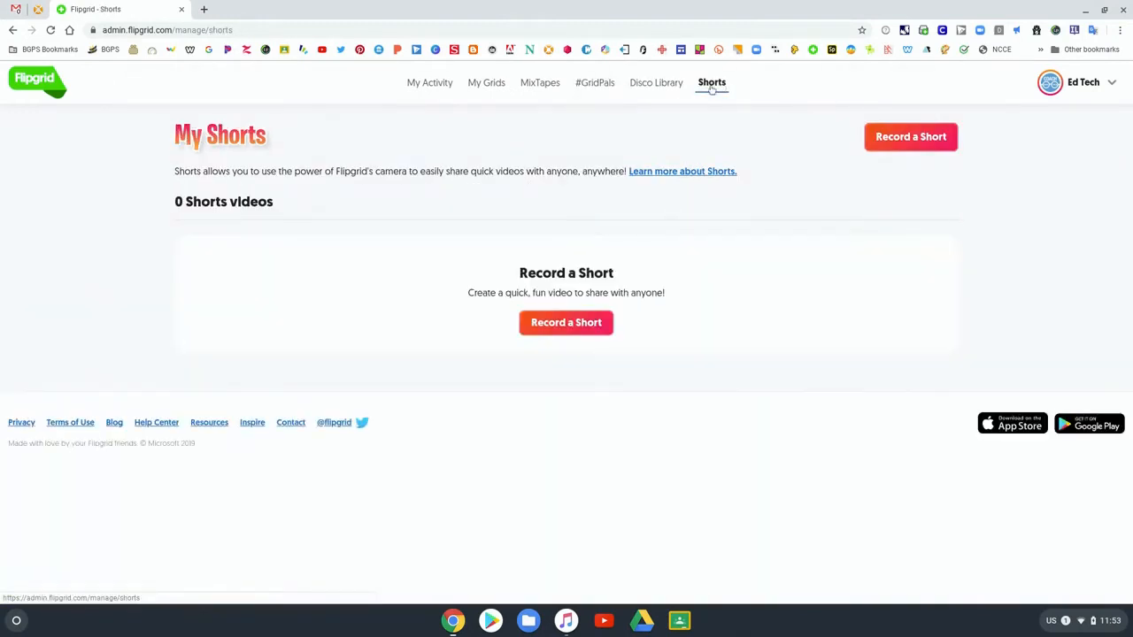
pyautogui.moveTo(656, 82)
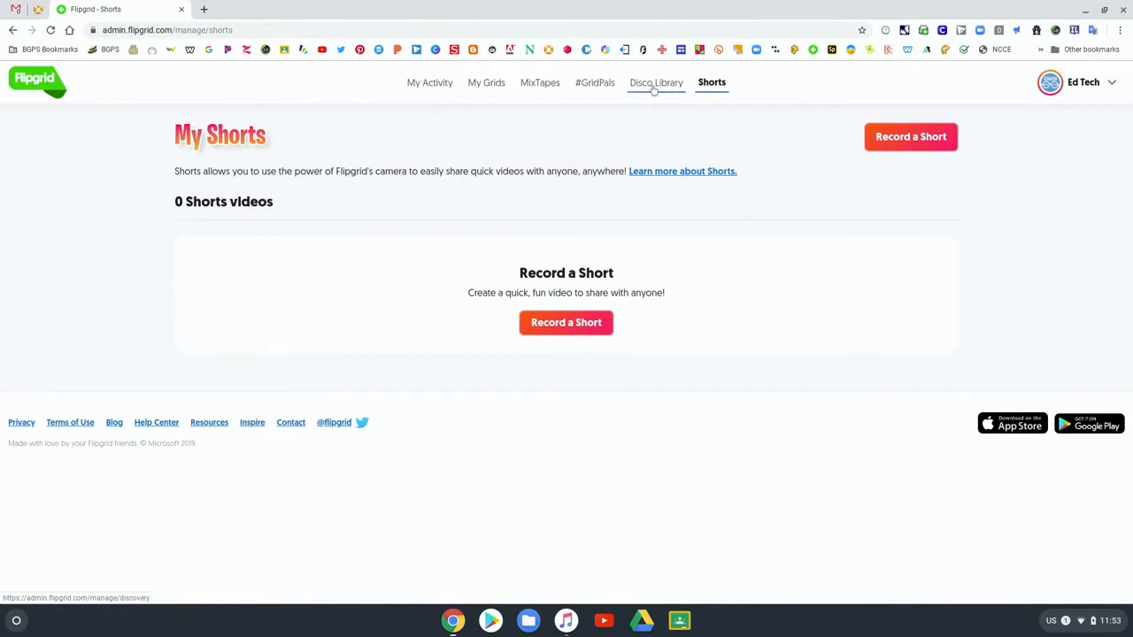
# Browse the Disco Library and list the Hacking STEM playlist topics.
pyautogui.click(655, 82)
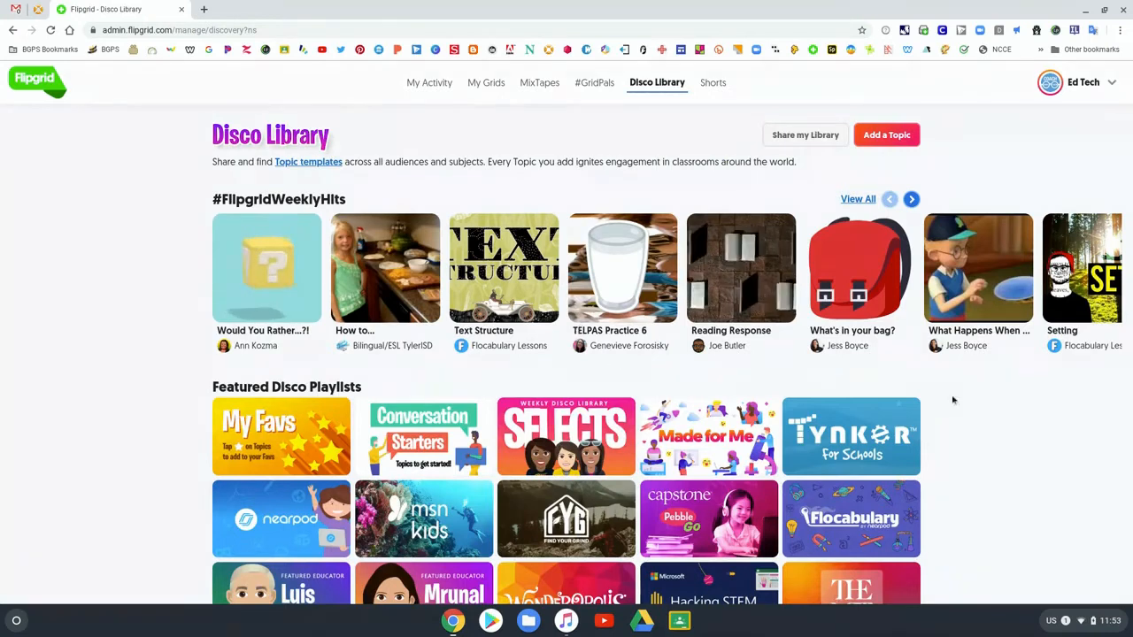
pyautogui.scroll(-3)
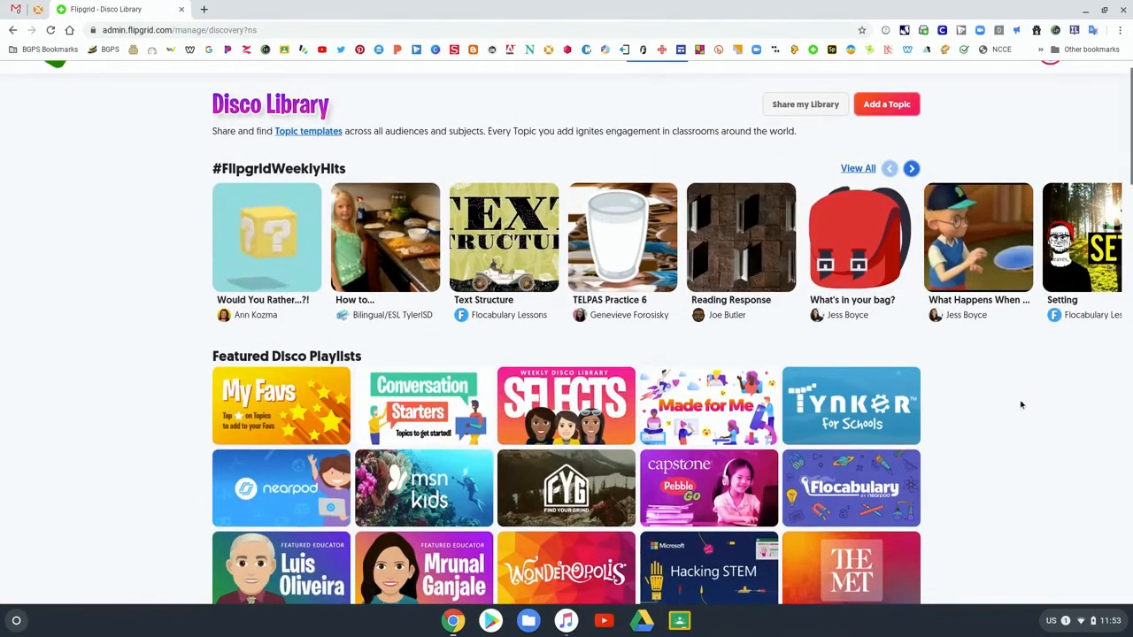
pyautogui.scroll(-3)
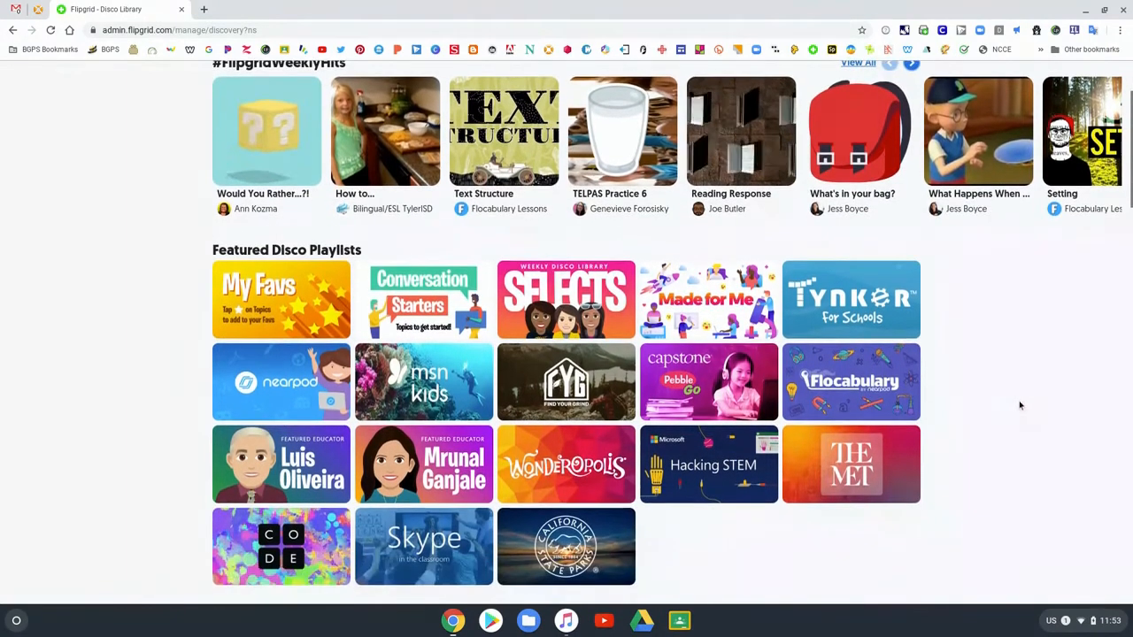
pyautogui.scroll(-3)
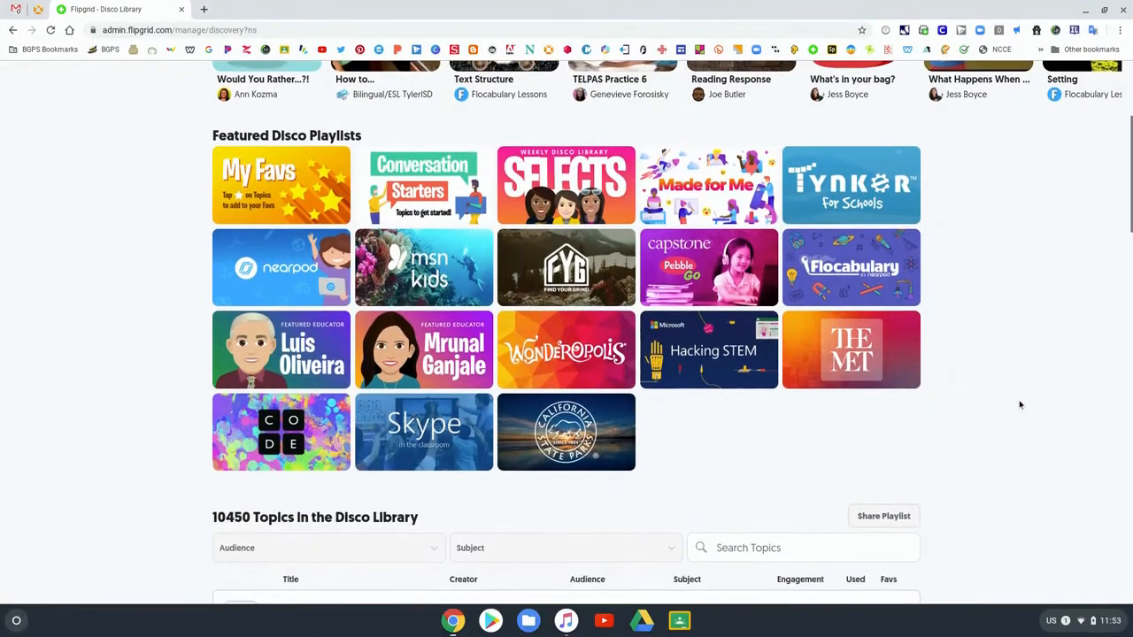
pyautogui.scroll(-3)
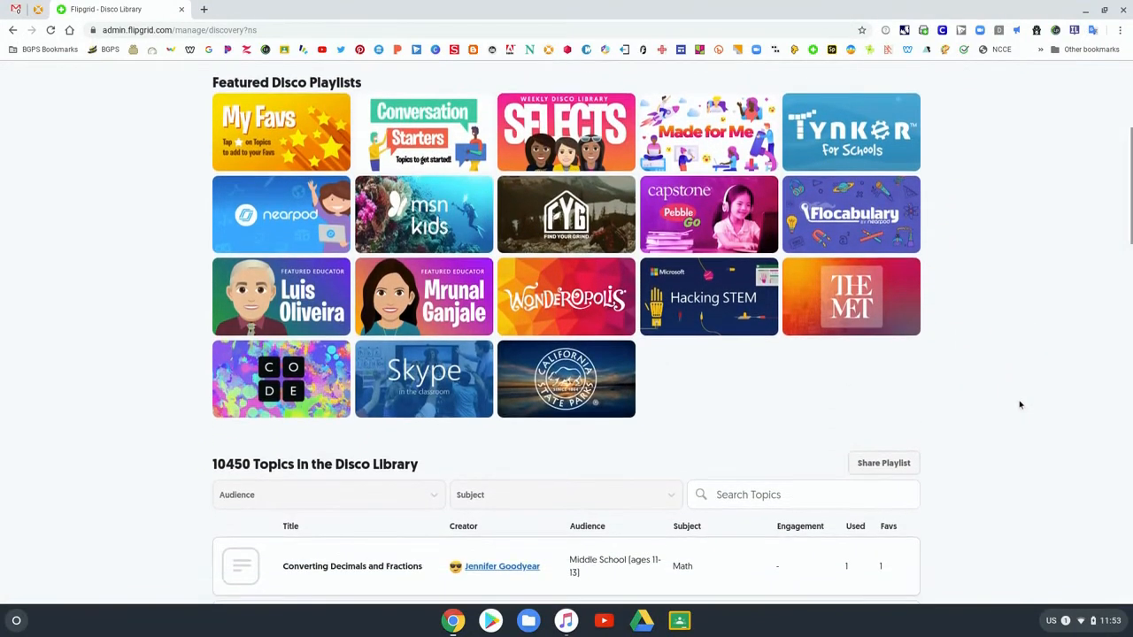
pyautogui.moveTo(643, 343)
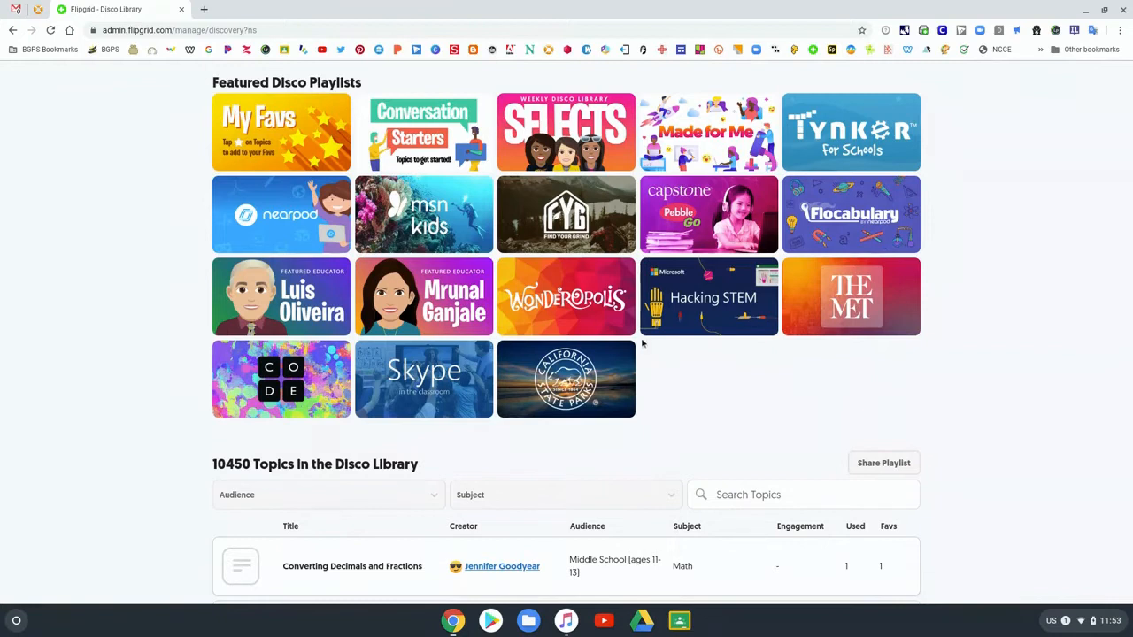
pyautogui.moveTo(312, 336)
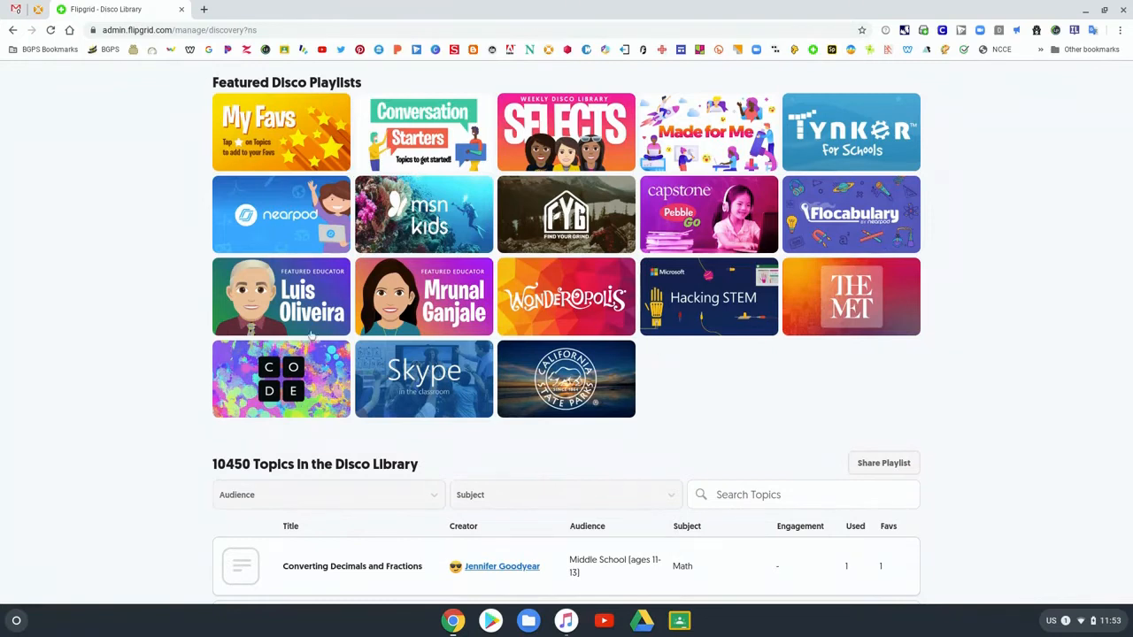
pyautogui.moveTo(714, 299)
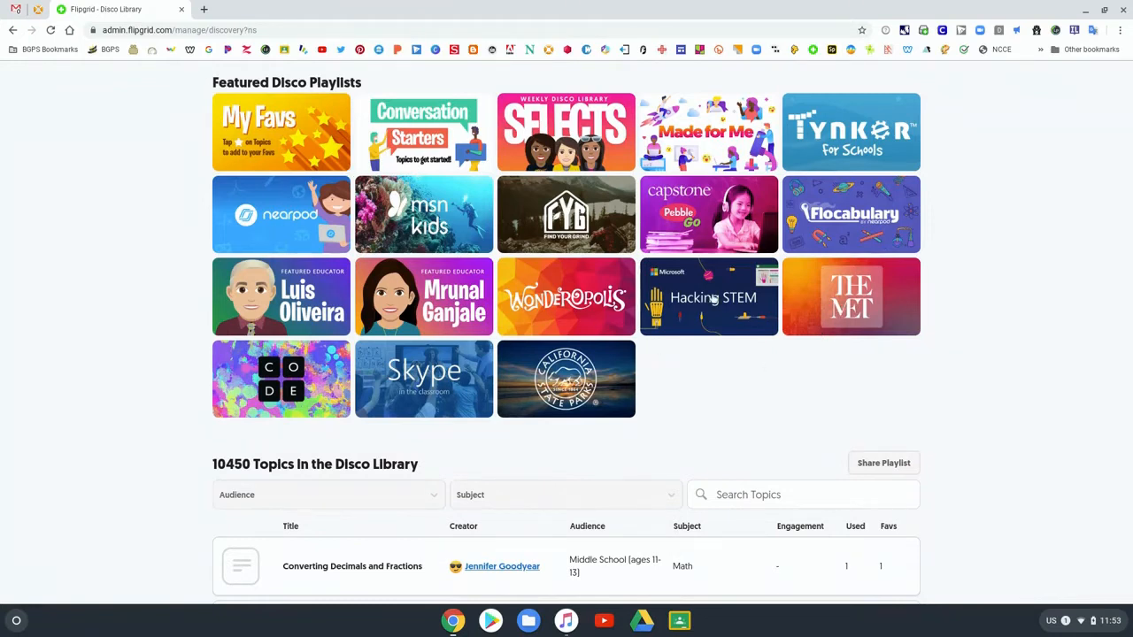
pyautogui.click(708, 296)
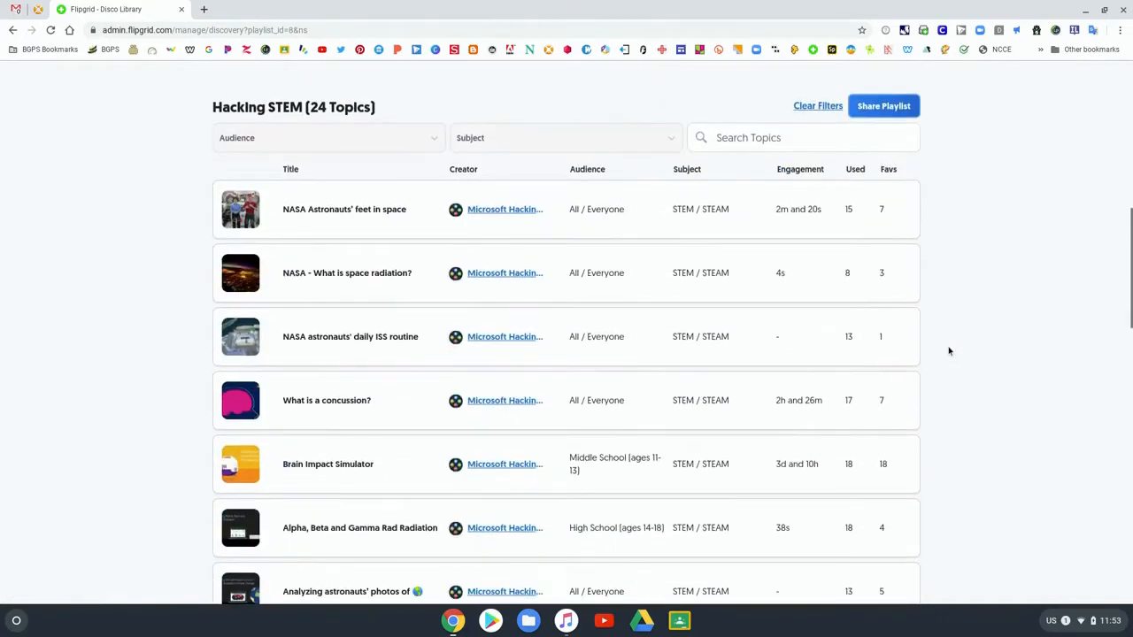
pyautogui.scroll(3)
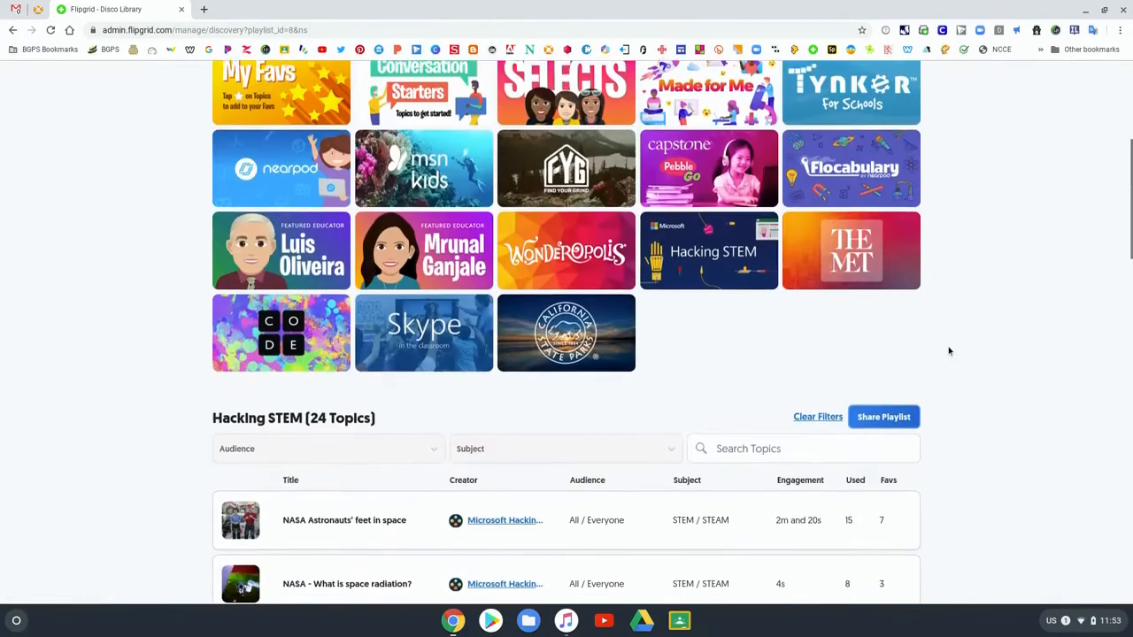
# View The MET playlist, then clear filters to show all 10,450 topics.
pyautogui.click(850, 249)
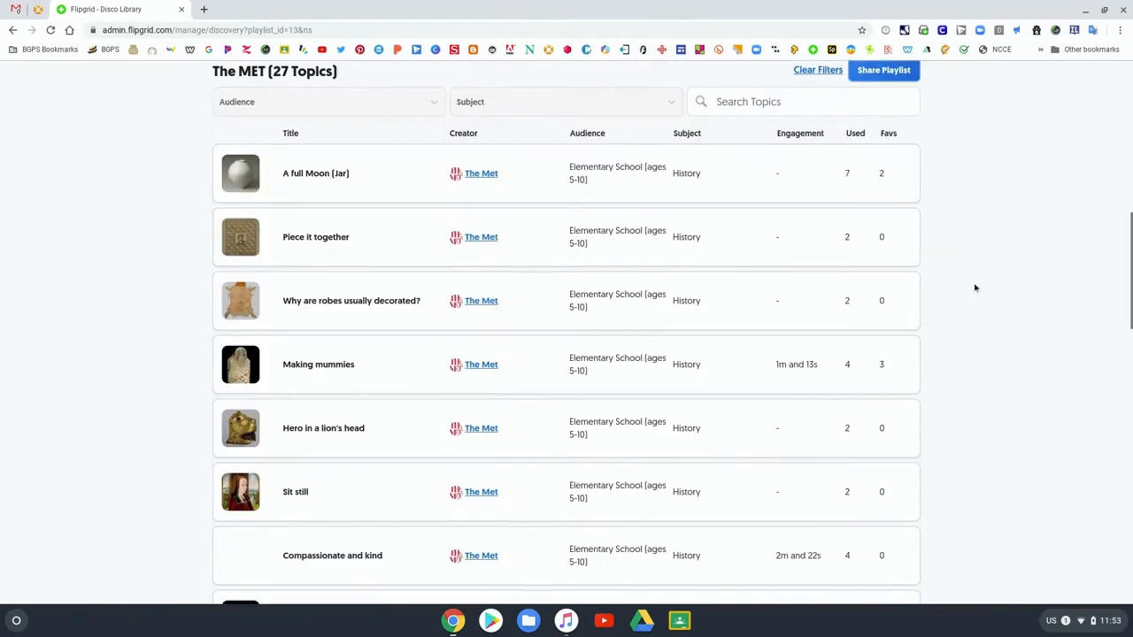
pyautogui.scroll(-3)
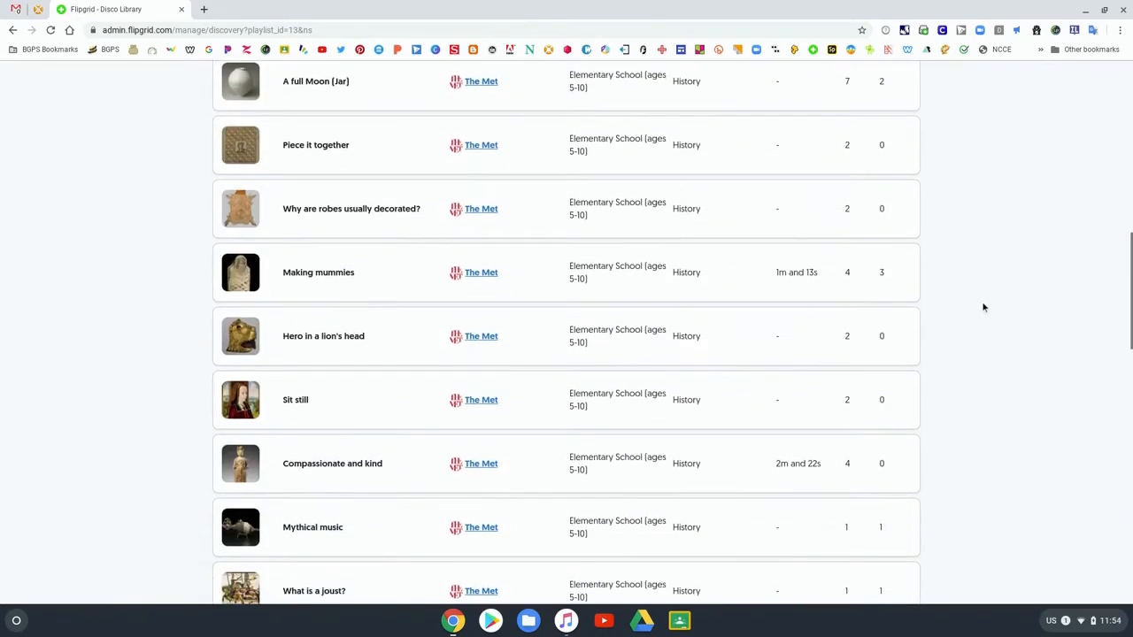
pyautogui.scroll(3)
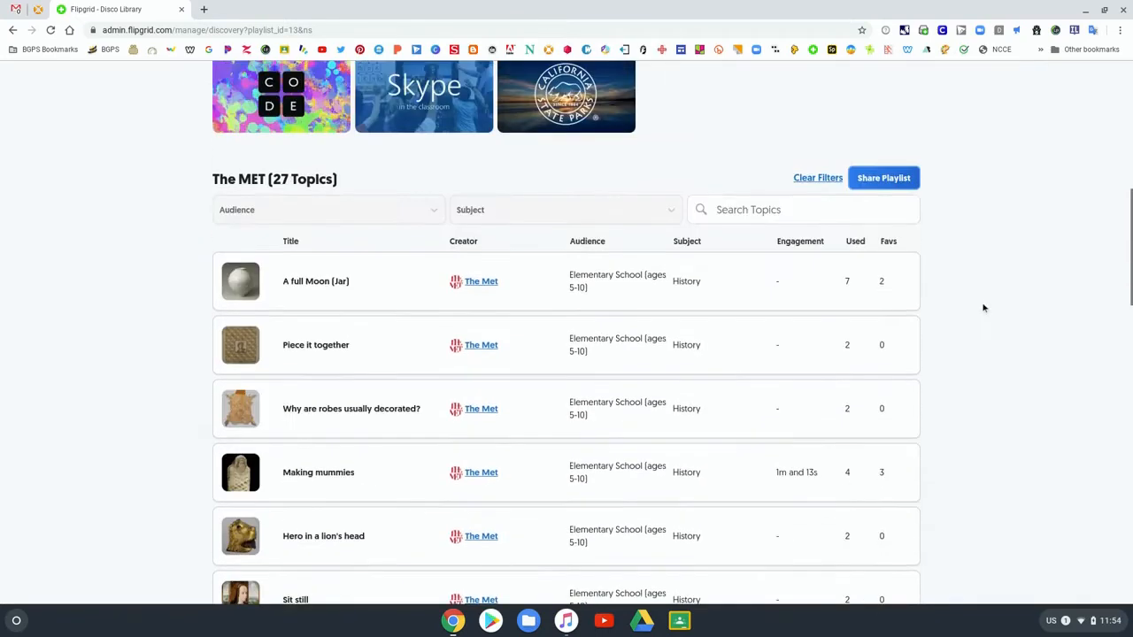
pyautogui.scroll(3)
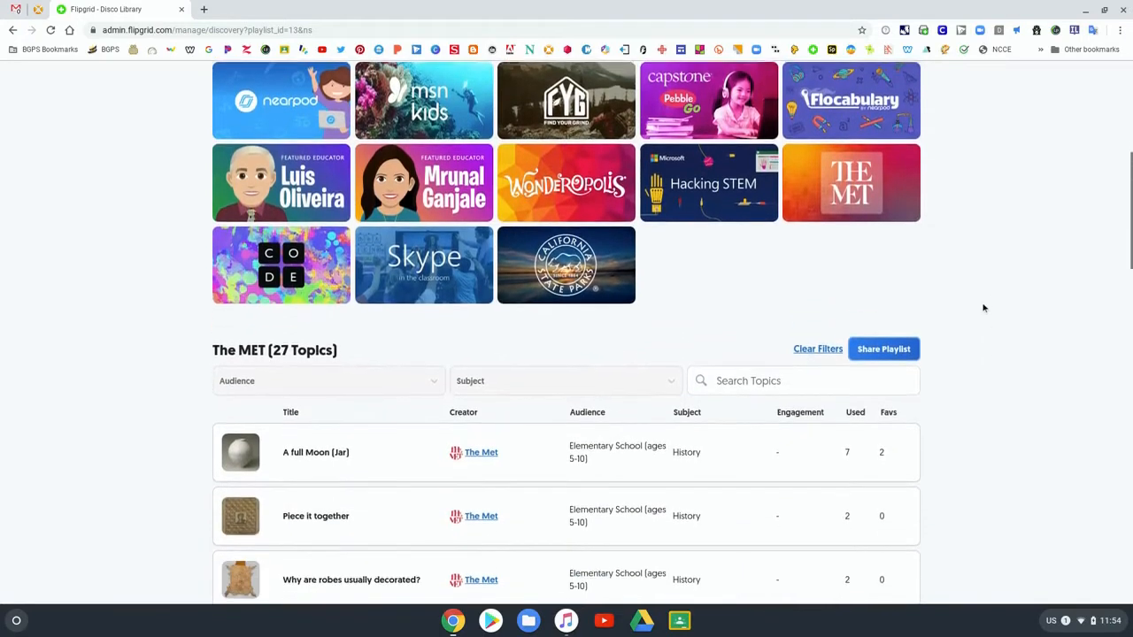
pyautogui.click(817, 349)
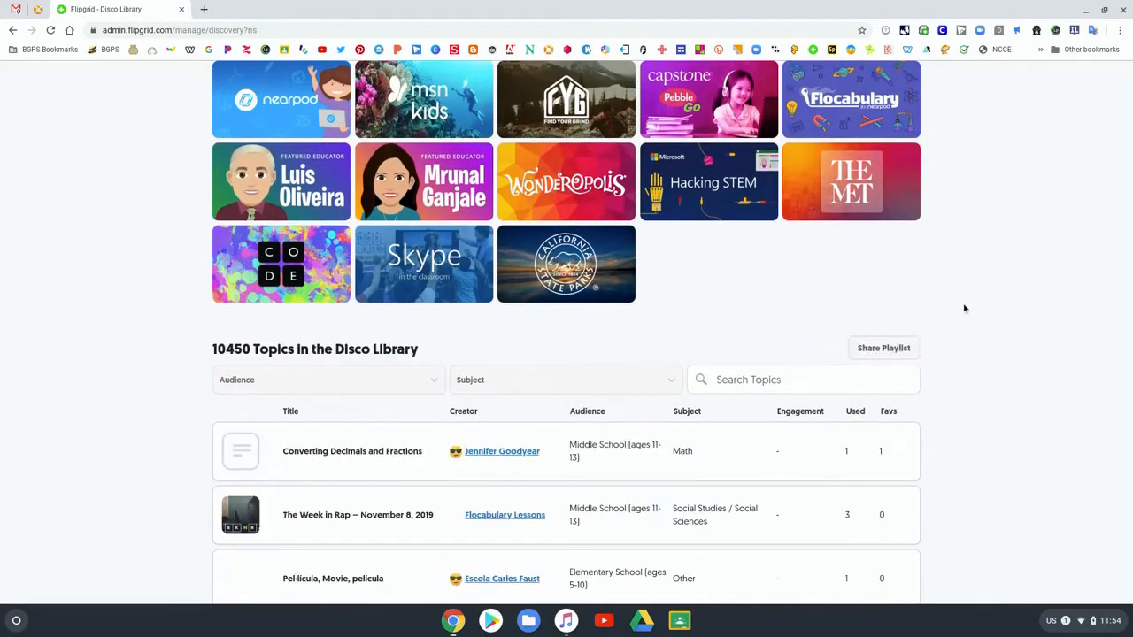
pyautogui.scroll(-3)
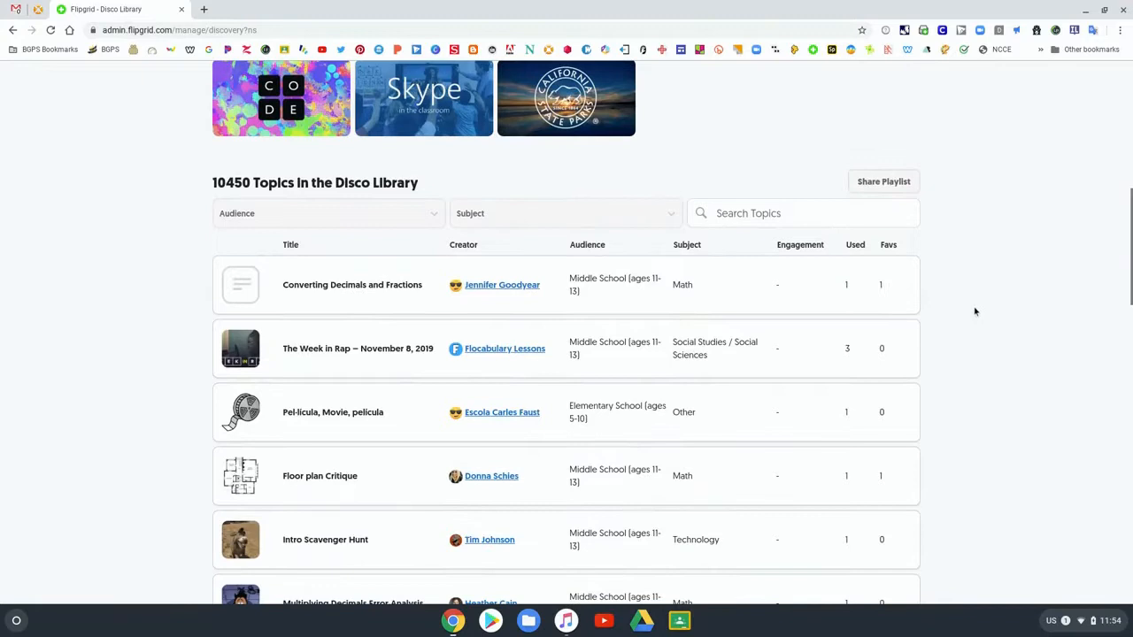
# Filter the Disco Library to Elementary School (ages 5-10) and Computer Science.
pyautogui.click(328, 213)
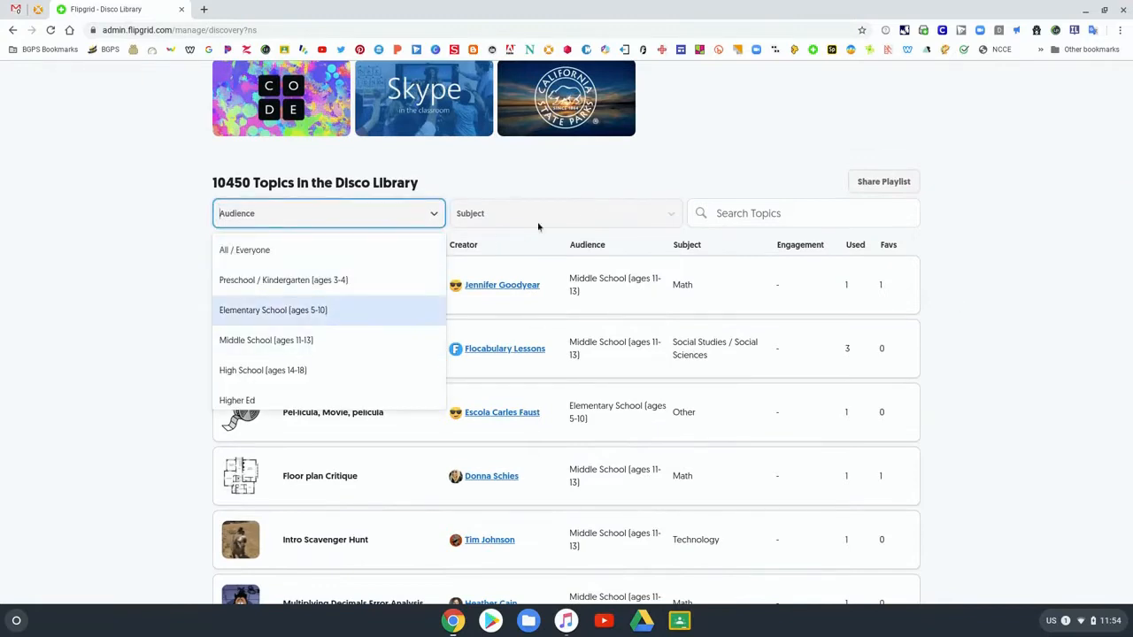
pyautogui.click(564, 212)
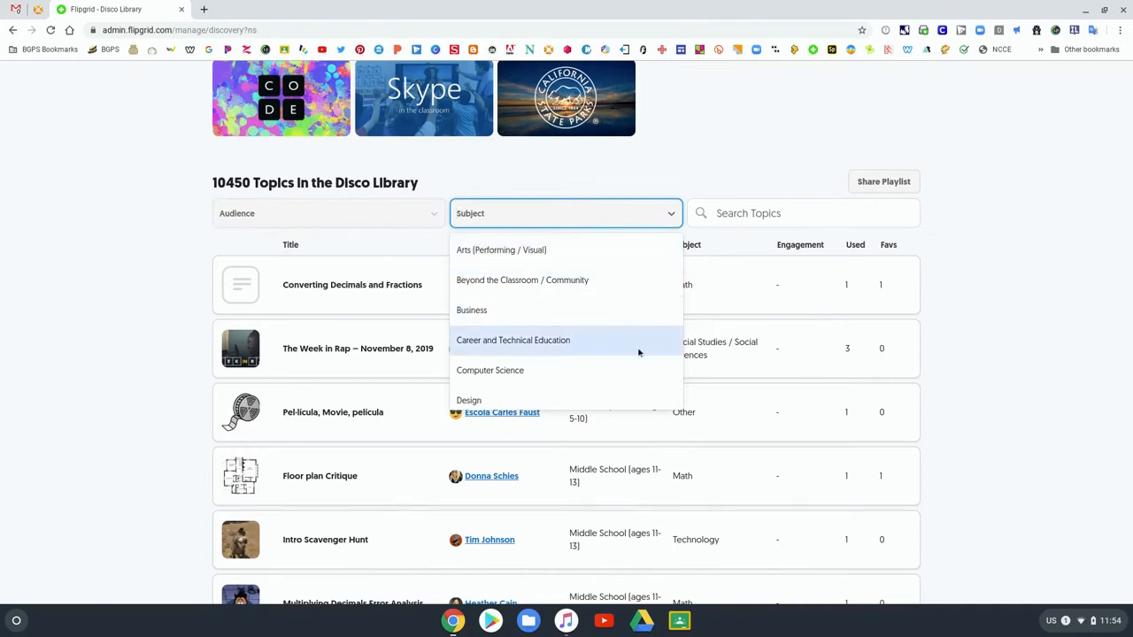
pyautogui.scroll(-3)
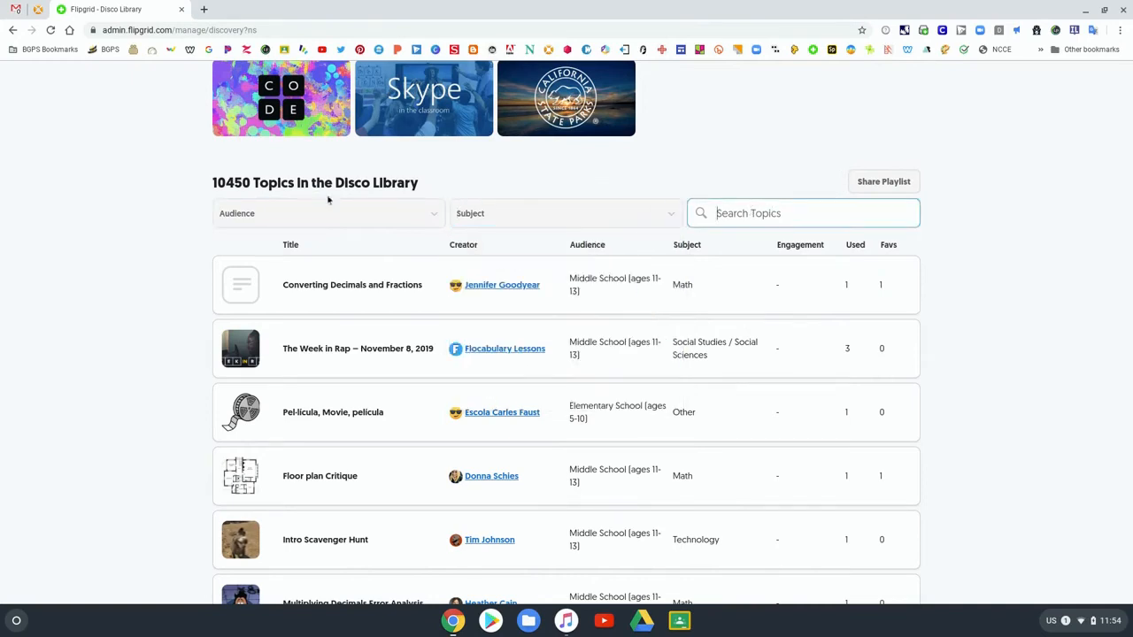
pyautogui.click(327, 213)
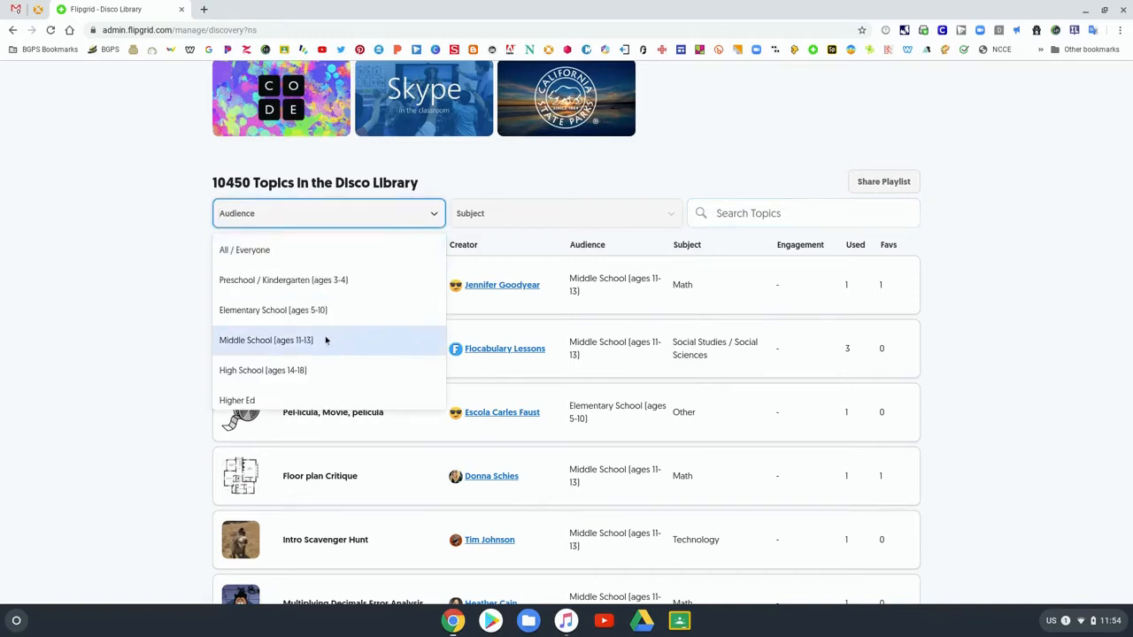
pyautogui.click(273, 309)
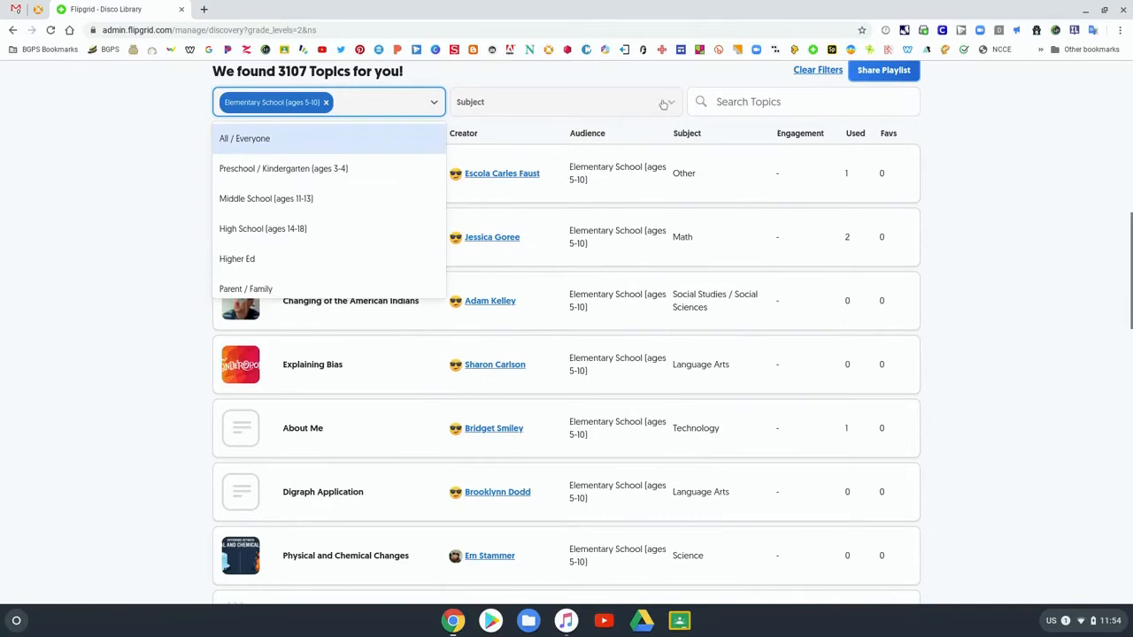
pyautogui.click(565, 101)
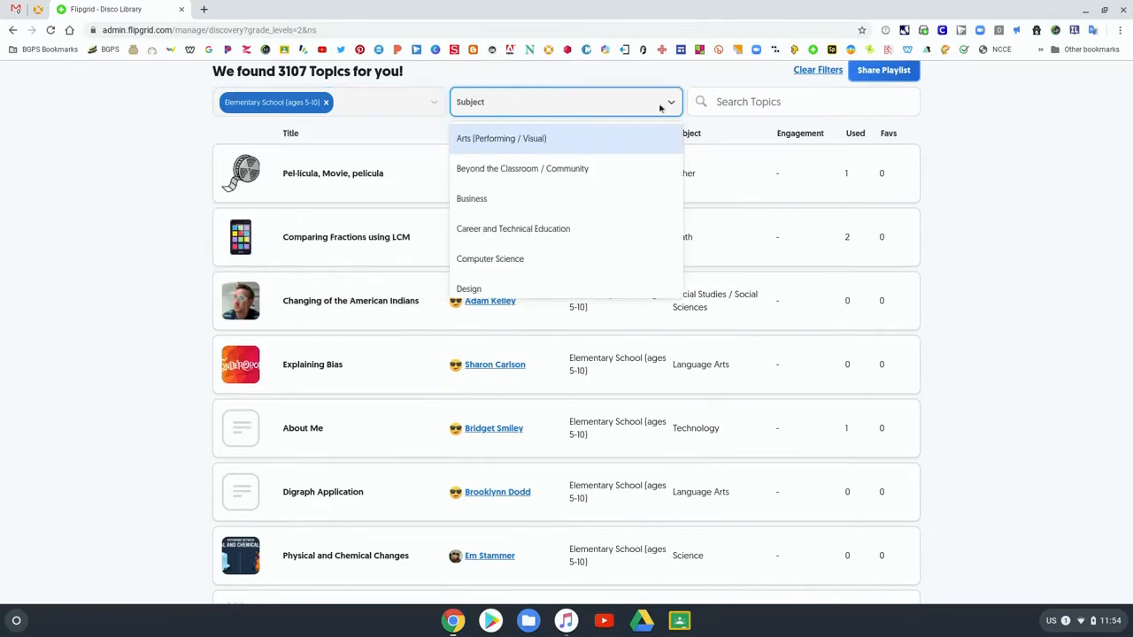
pyautogui.moveTo(595, 229)
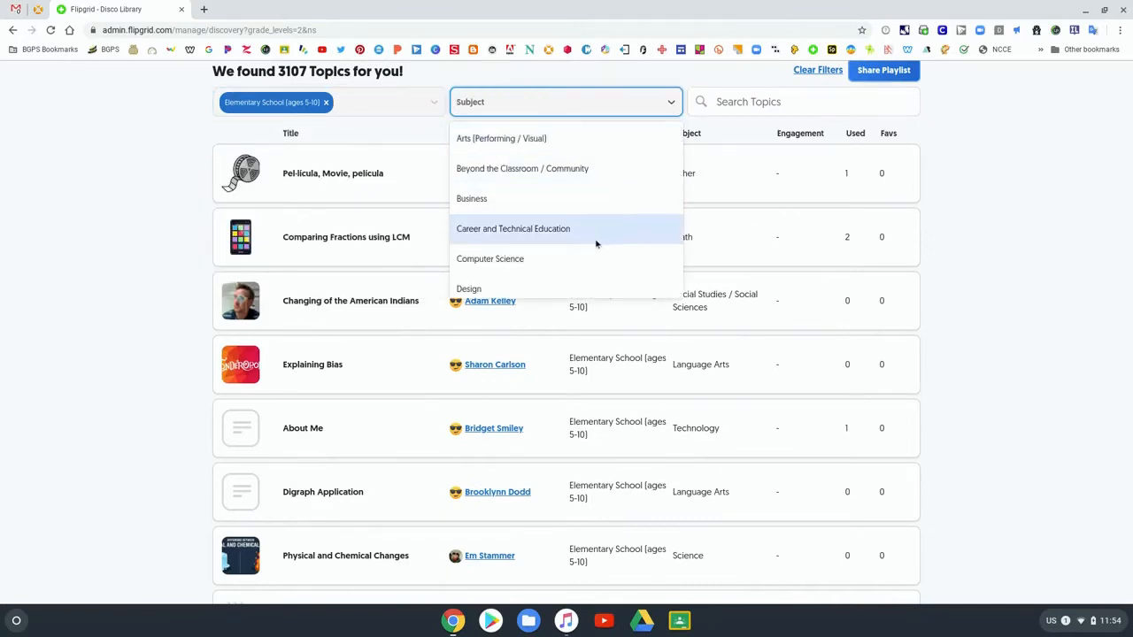
pyautogui.click(489, 259)
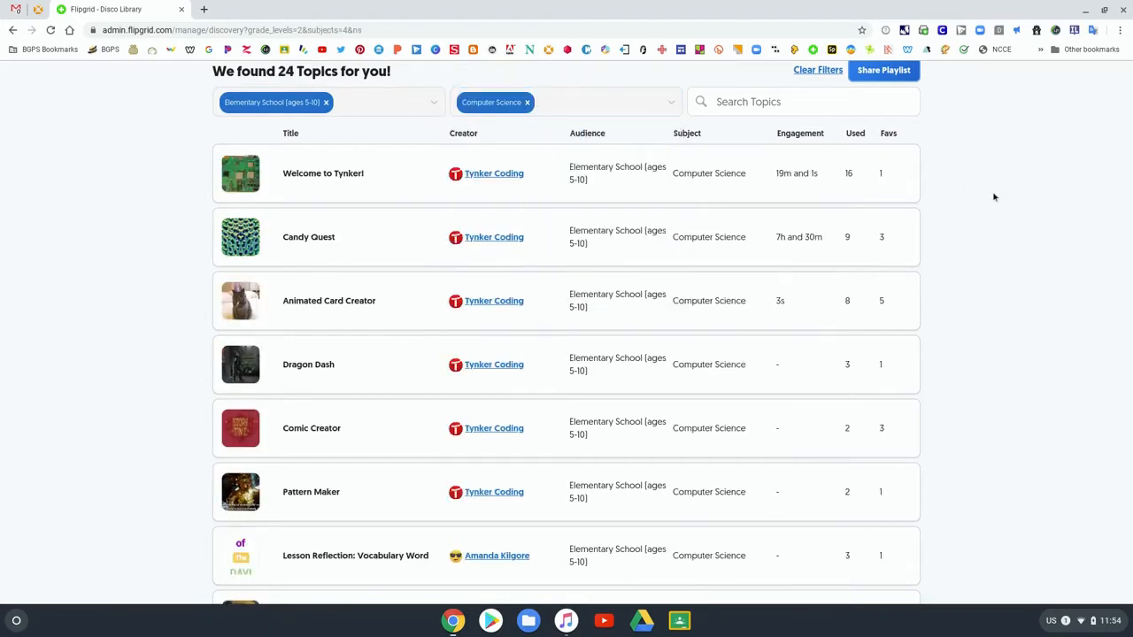
# Select the Algorithms in Everyday Life topic from the filtered results.
pyautogui.scroll(-3)
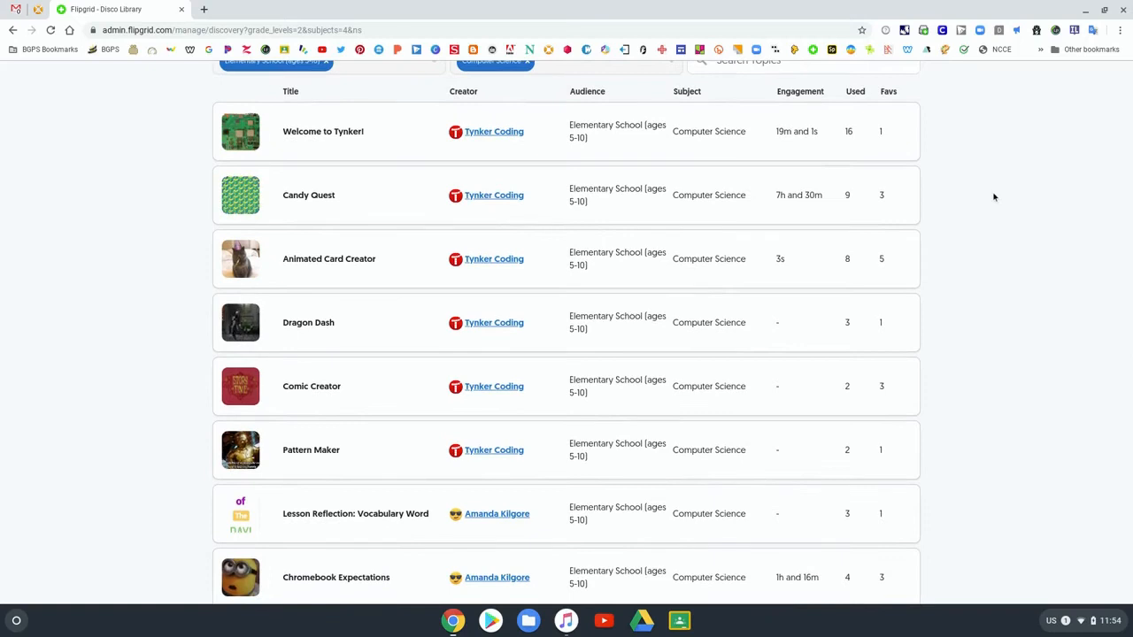
pyautogui.scroll(-3)
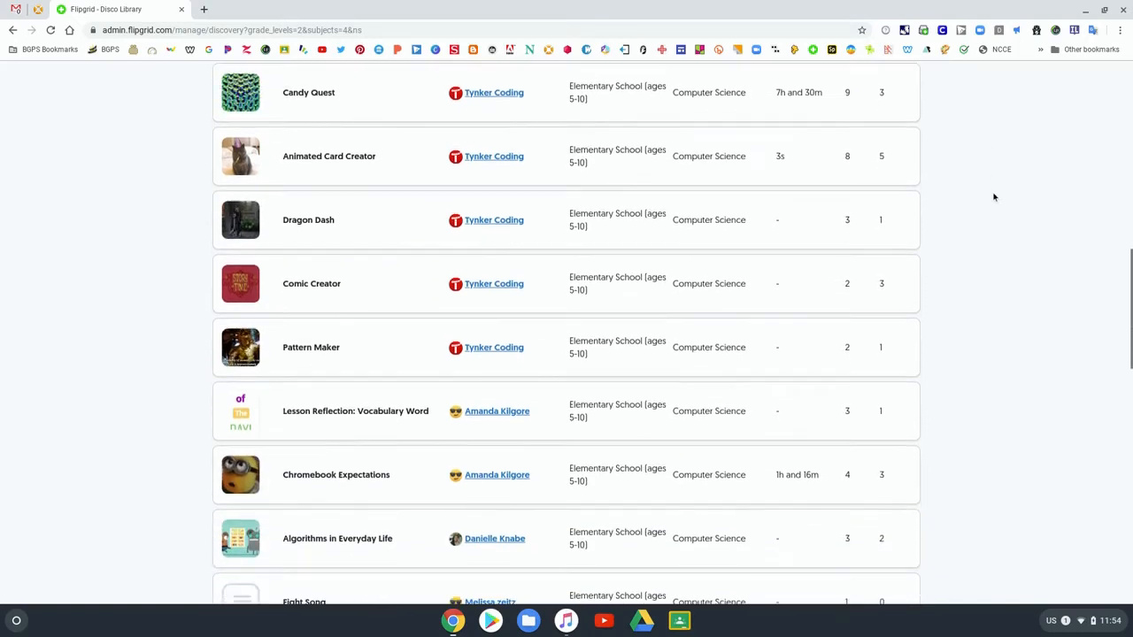
pyautogui.scroll(-3)
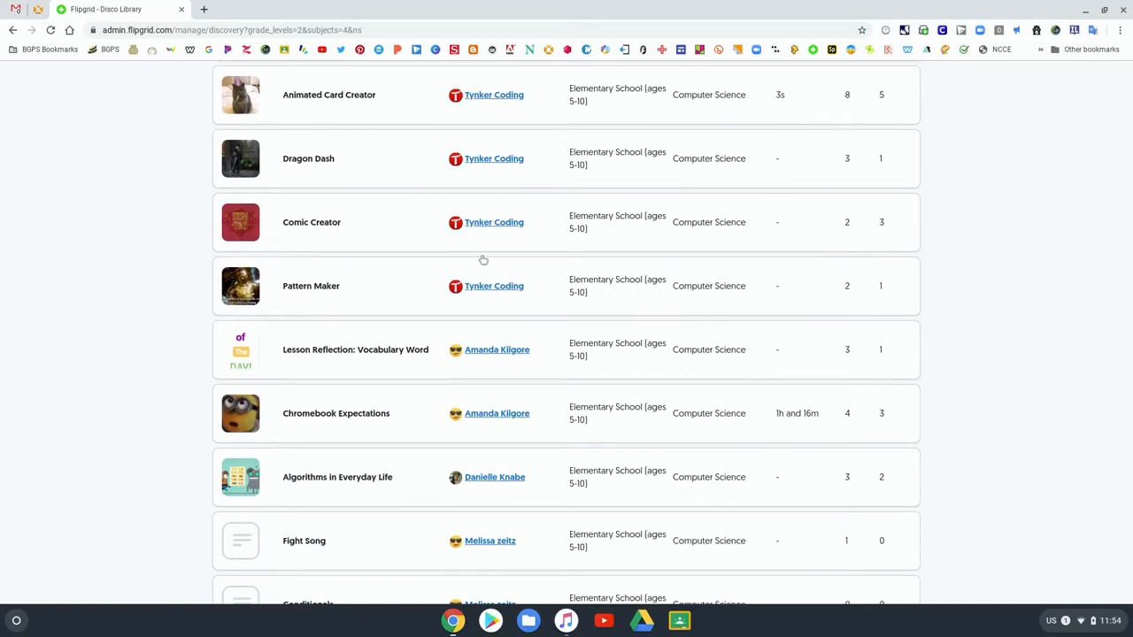
pyautogui.moveTo(395, 276)
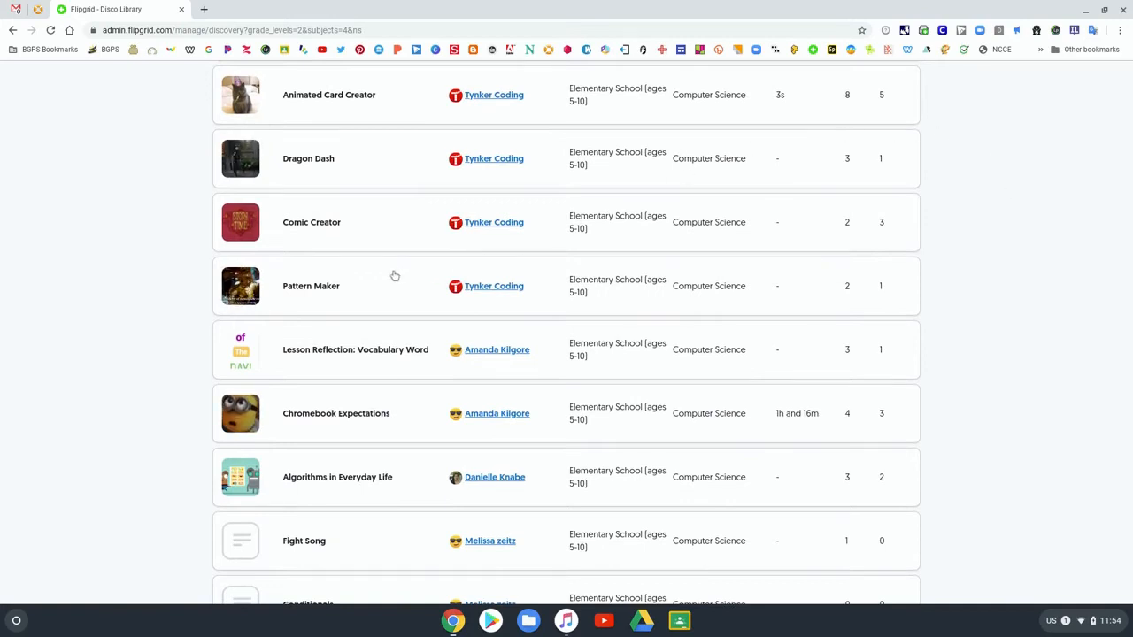
pyautogui.moveTo(327, 495)
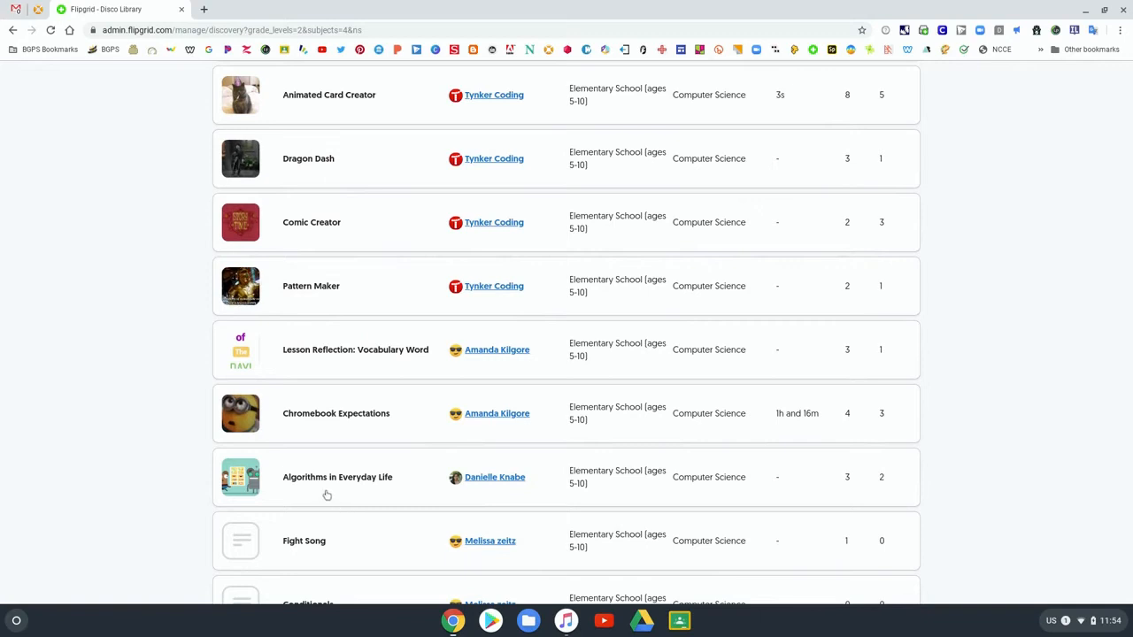
pyautogui.click(337, 477)
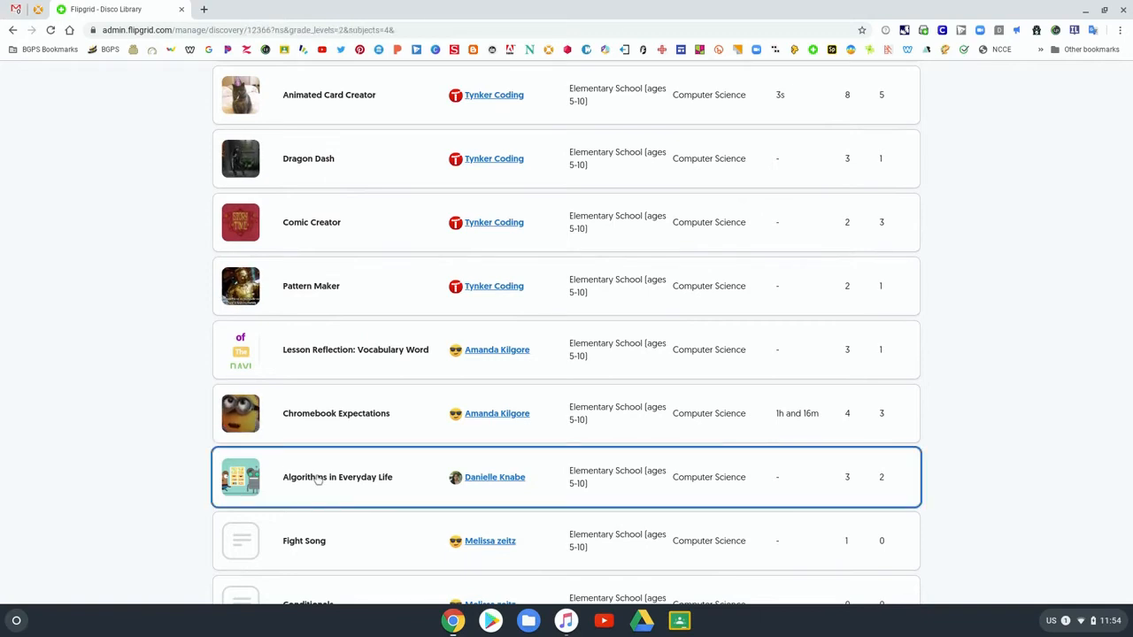
# Add Algorithms in Everyday Life to the Mrs. Smith's Class grid.
pyautogui.click(337, 477)
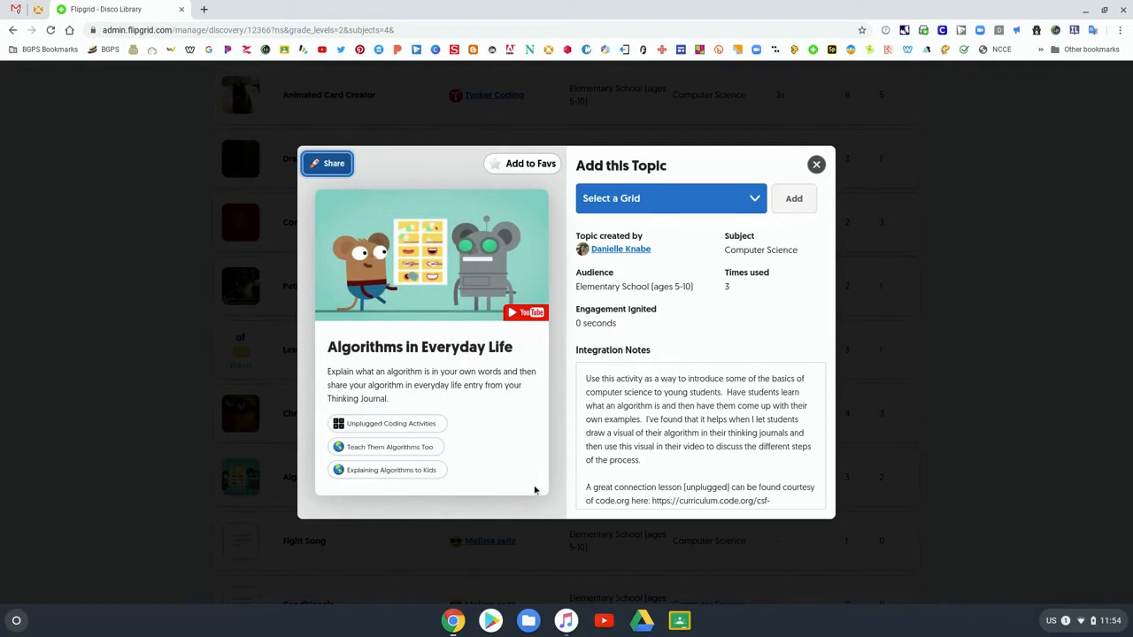
pyautogui.moveTo(530, 409)
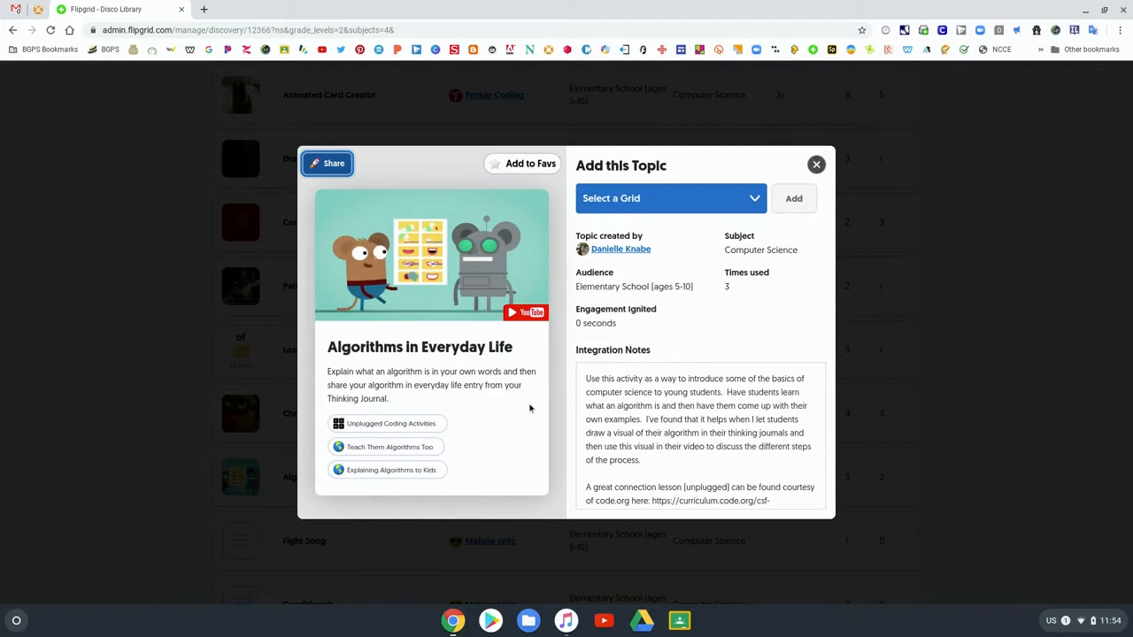
pyautogui.moveTo(626, 351)
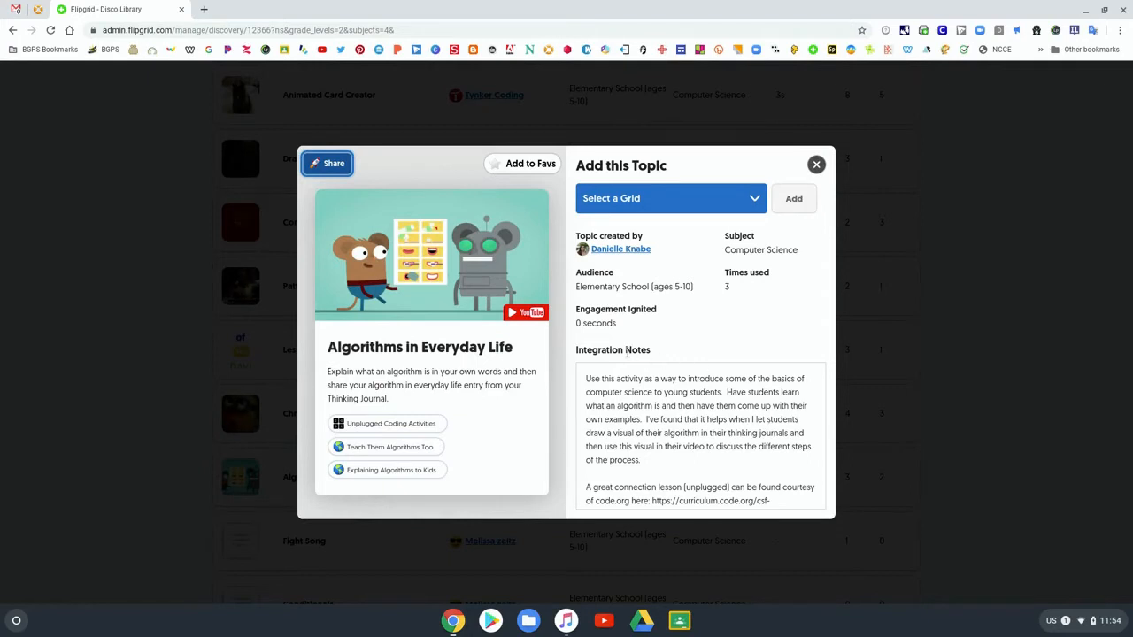
pyautogui.moveTo(564, 396)
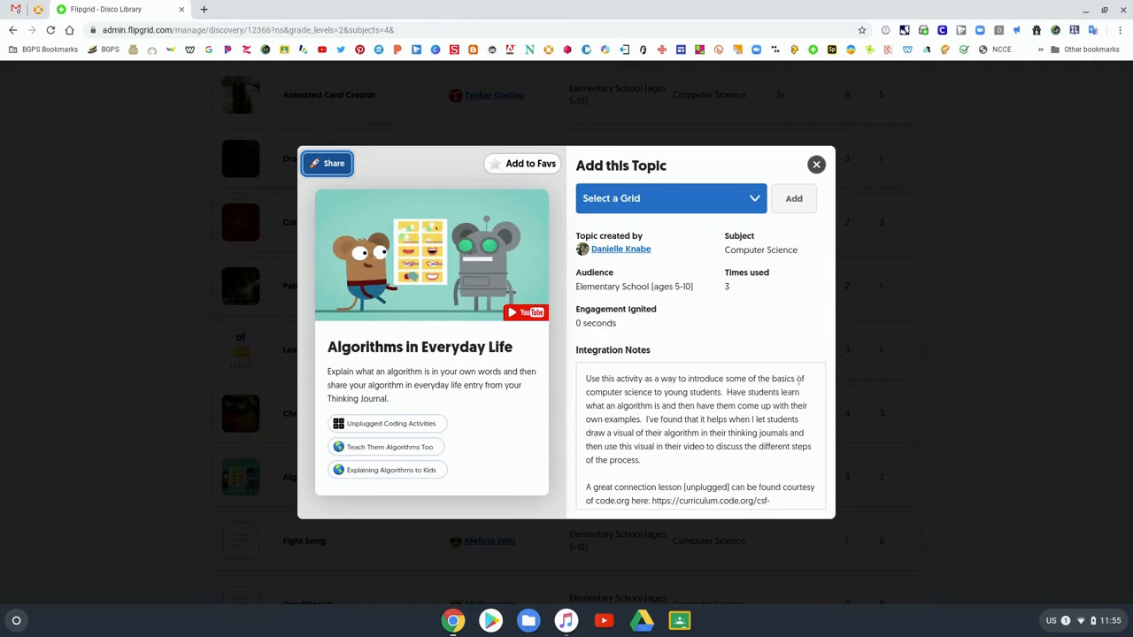
pyautogui.scroll(-3)
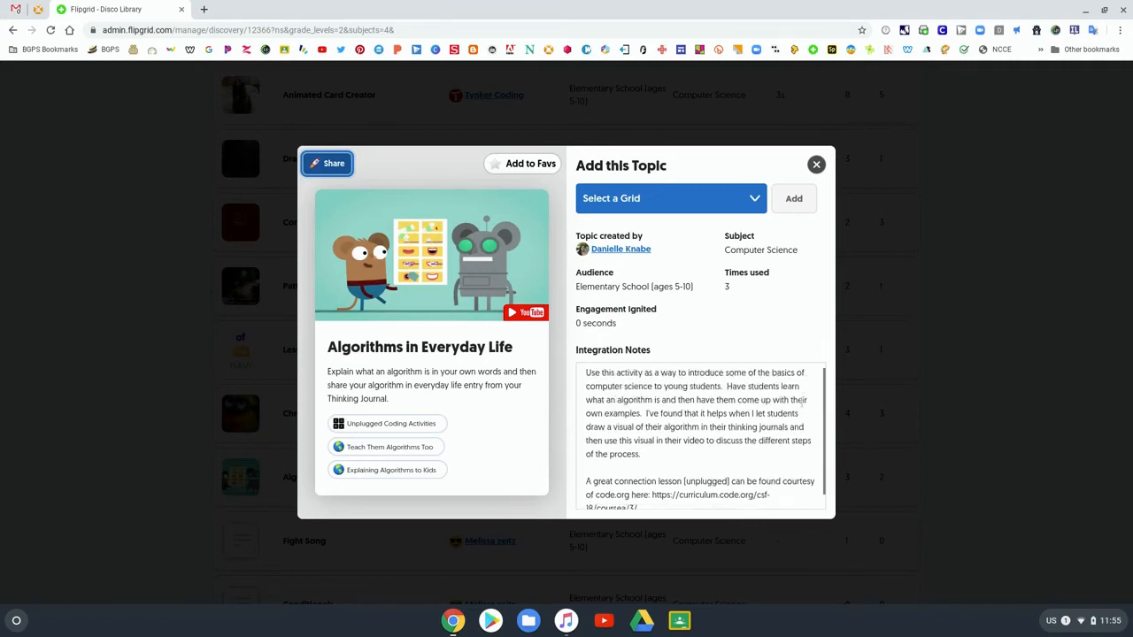
pyautogui.scroll(-3)
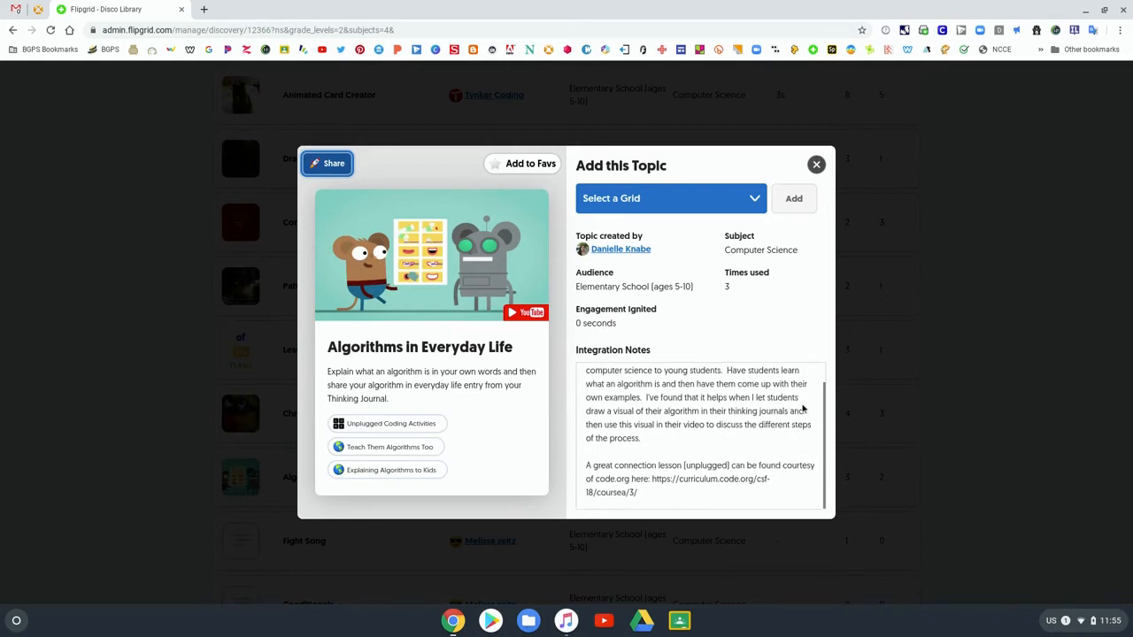
pyautogui.scroll(3)
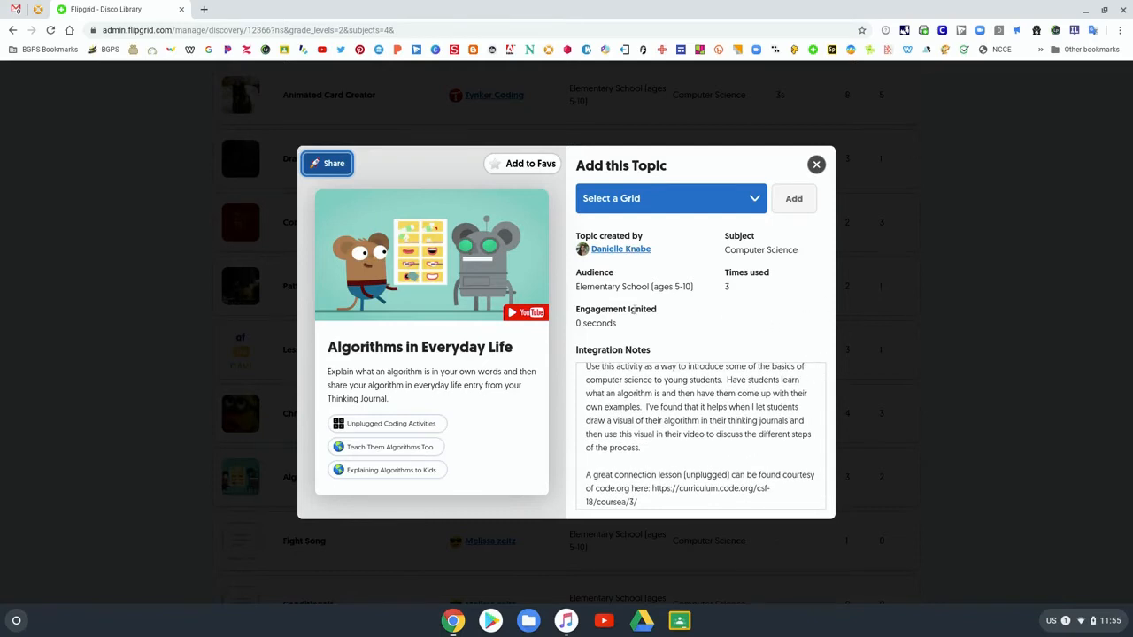
pyautogui.moveTo(471, 357)
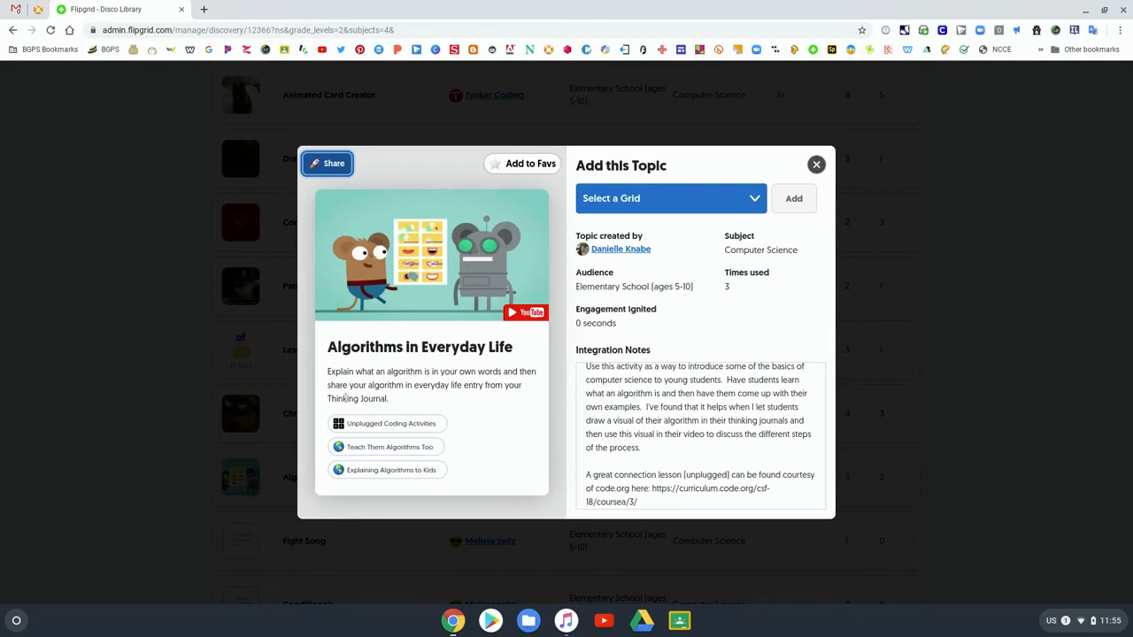
pyautogui.moveTo(435, 290)
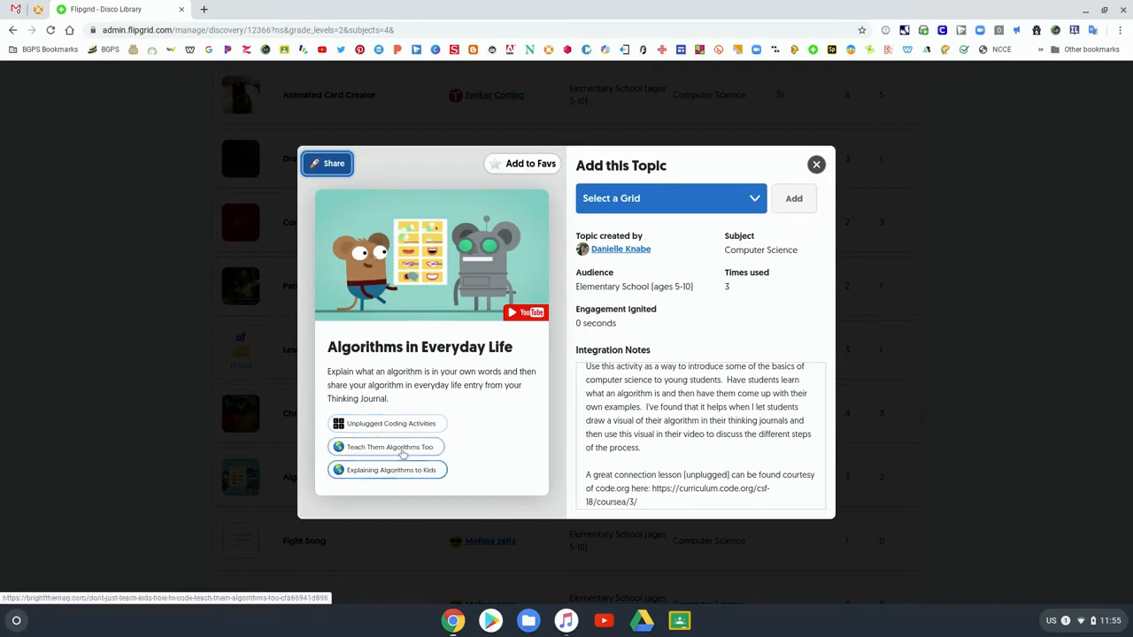
pyautogui.moveTo(652, 318)
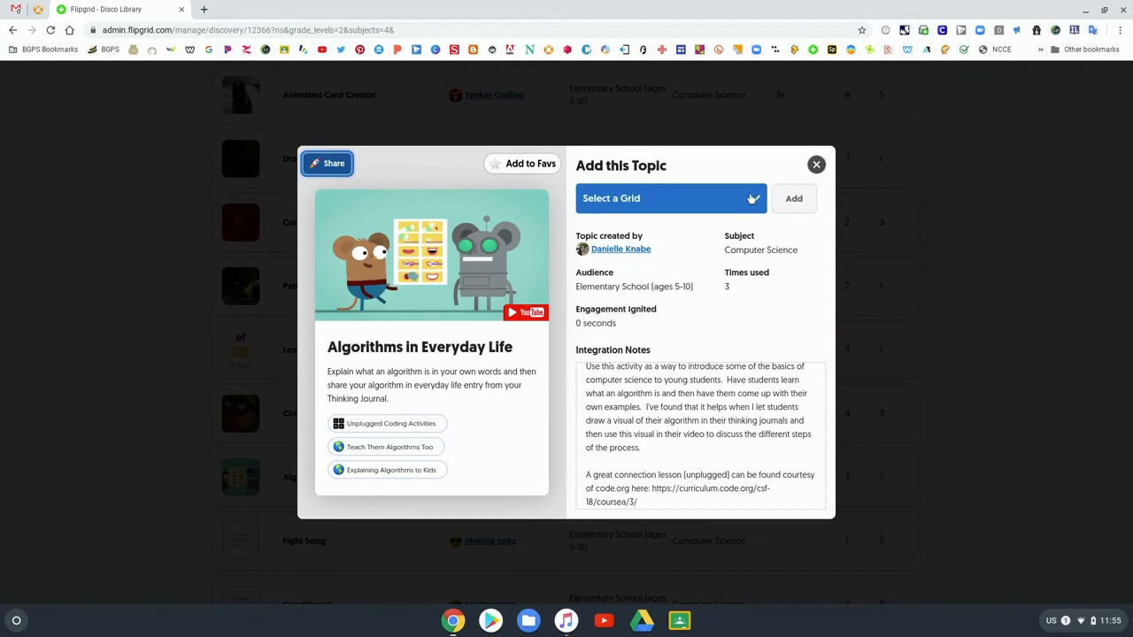
pyautogui.click(670, 198)
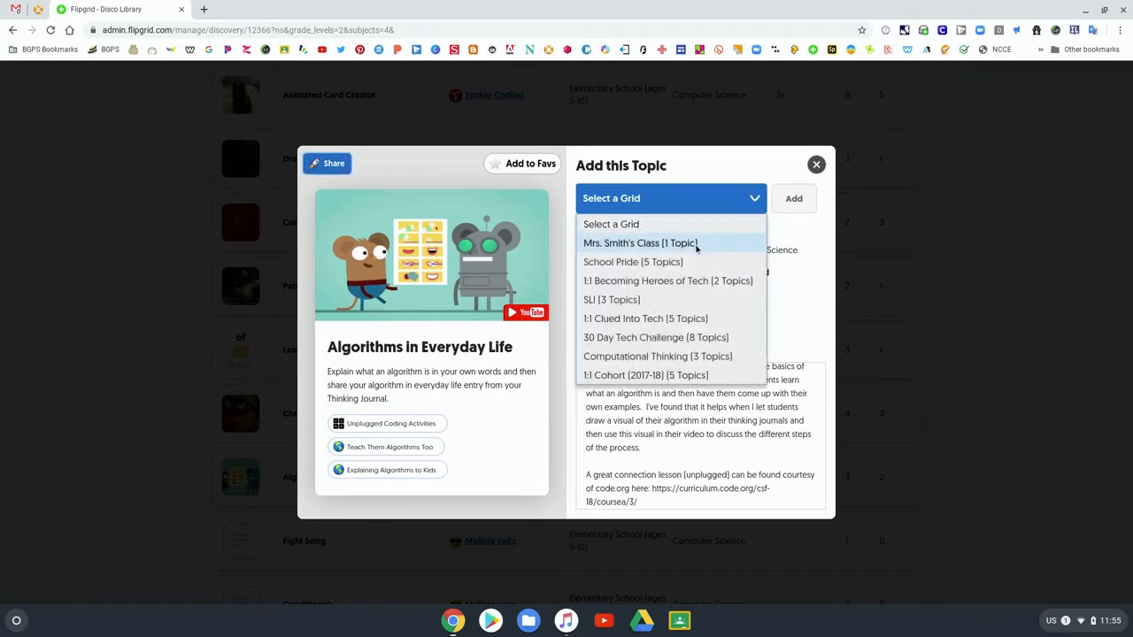
pyautogui.click(640, 242)
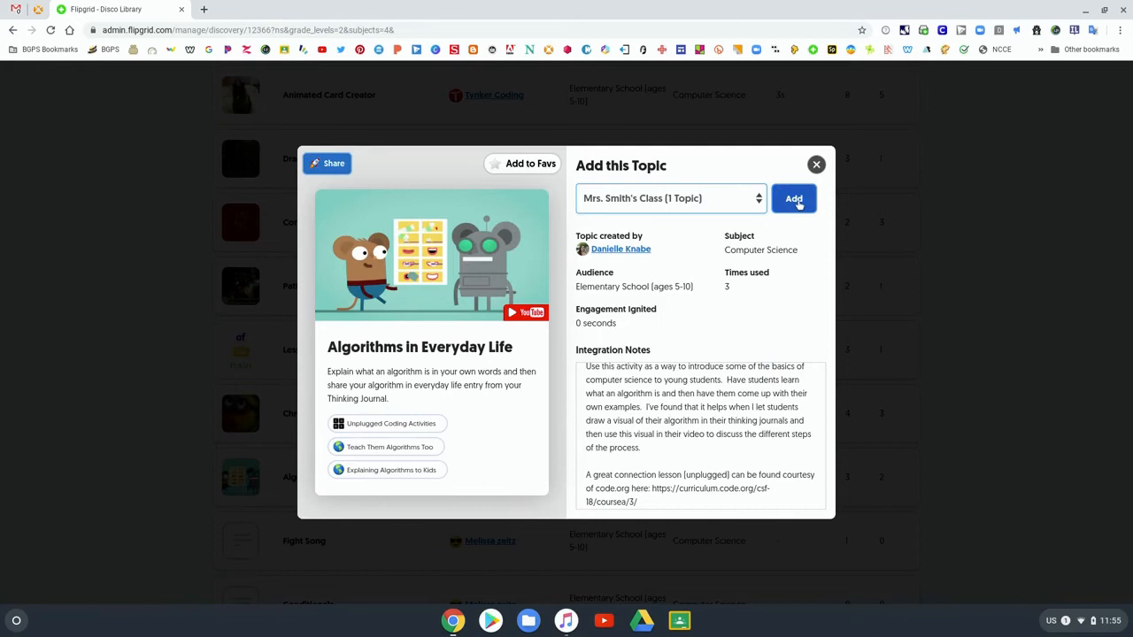
pyautogui.click(793, 198)
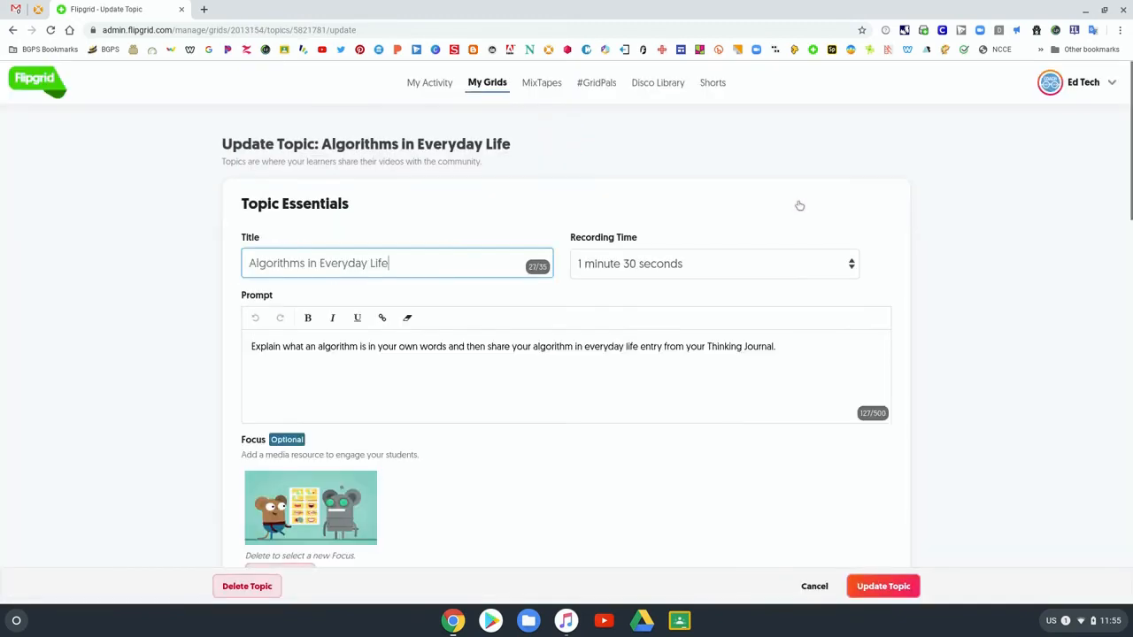
pyautogui.moveTo(930, 299)
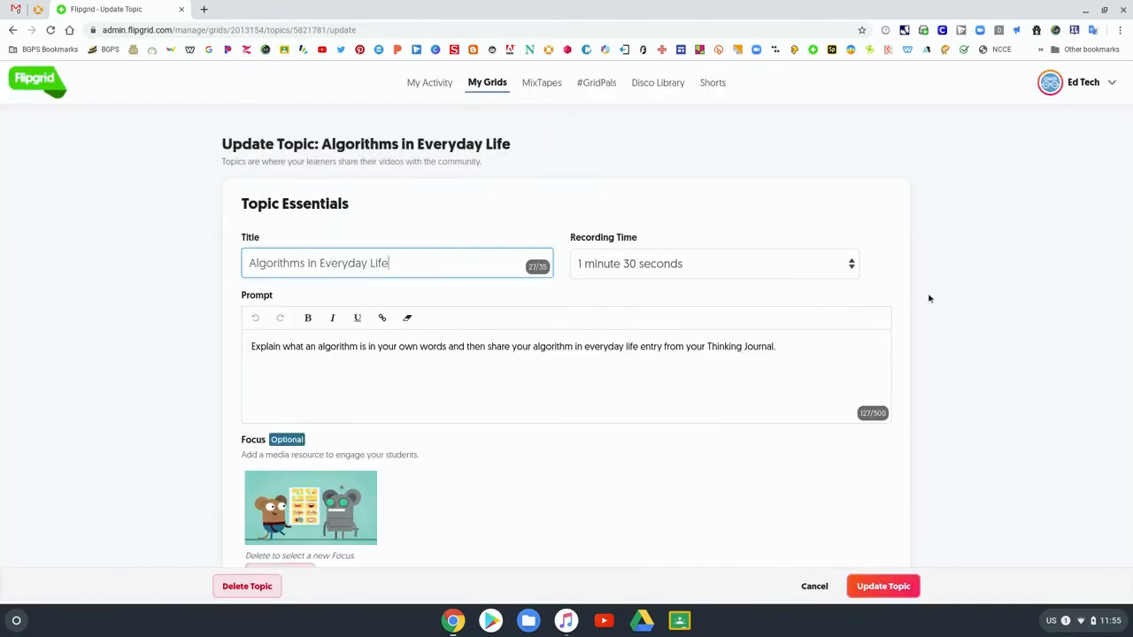
# Replace the prompt's ending after 'share' with 'an algorithm in everyday life.'.
pyautogui.scroll(-3)
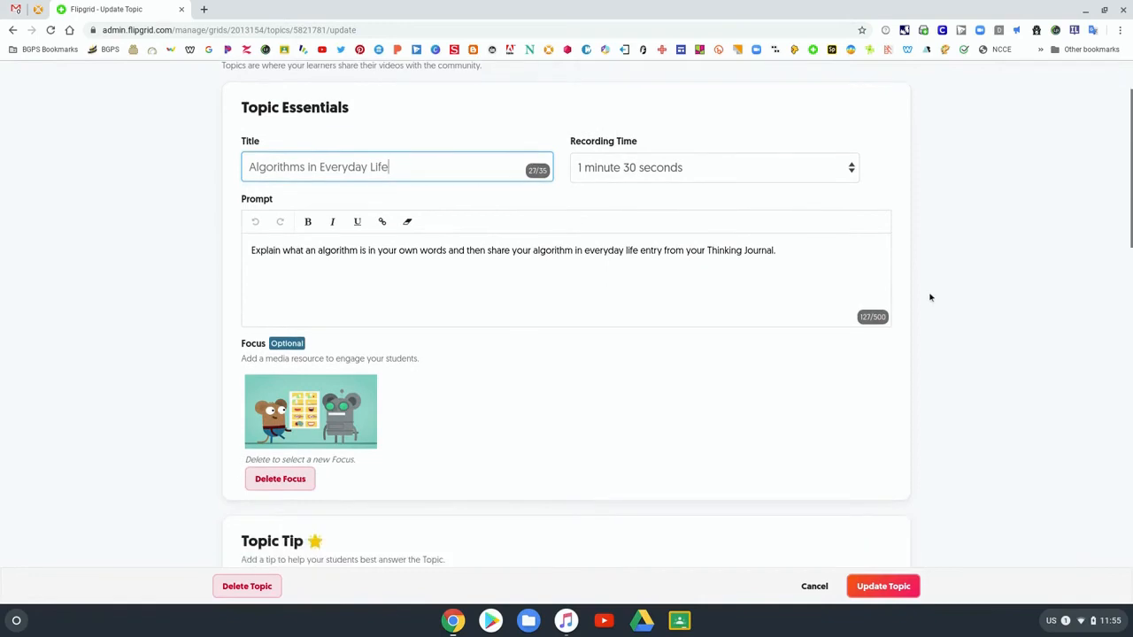
pyautogui.scroll(-3)
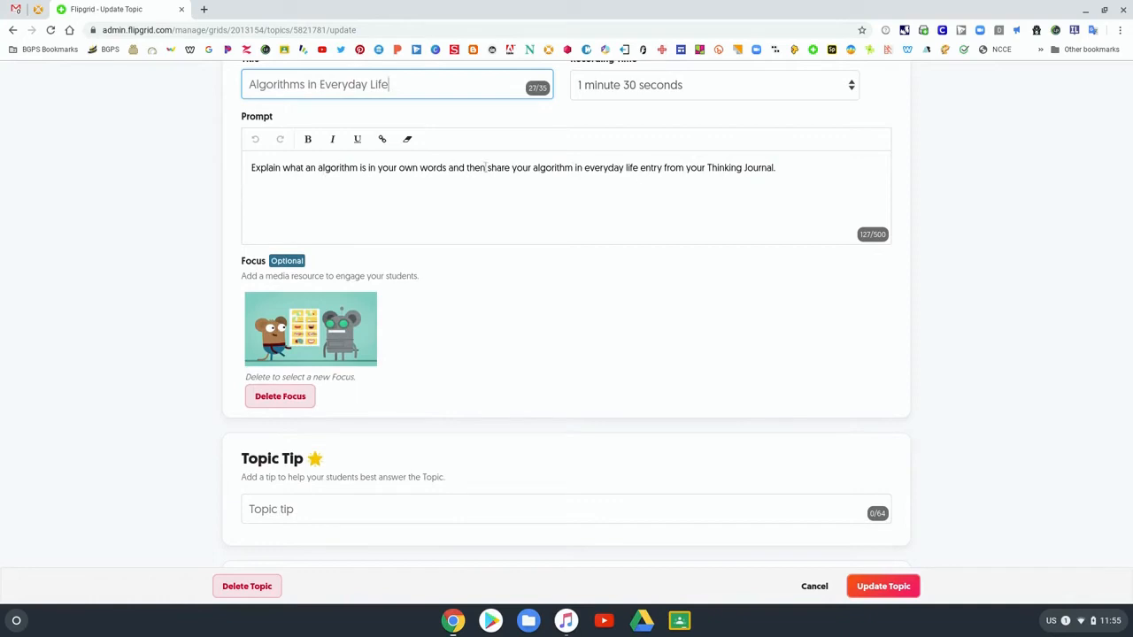
pyautogui.moveTo(631, 171)
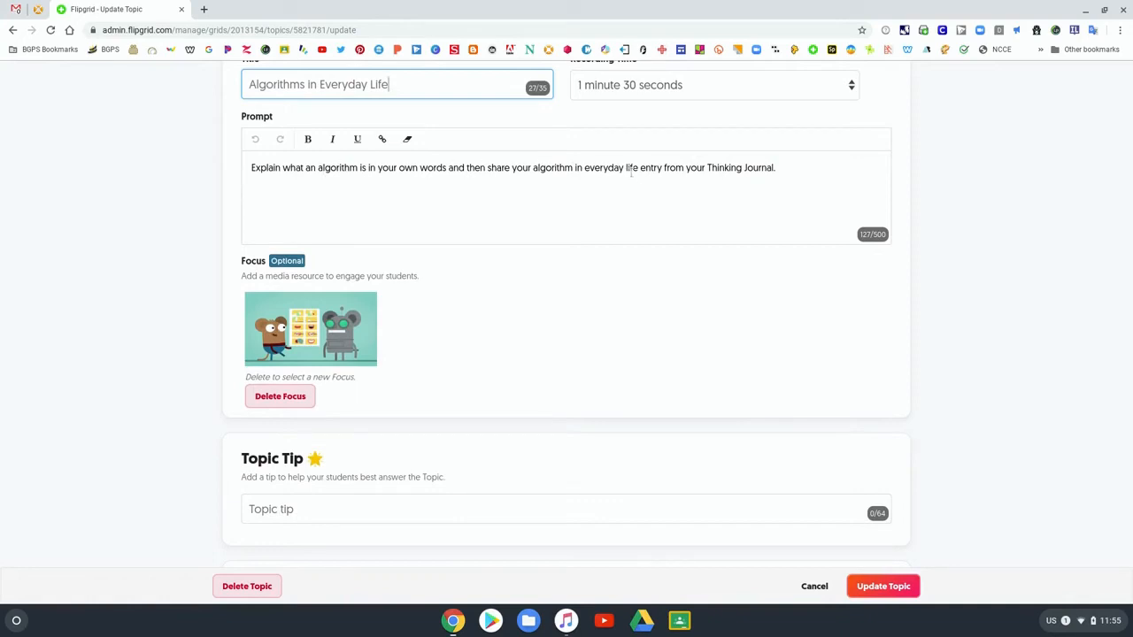
pyautogui.moveTo(684, 173)
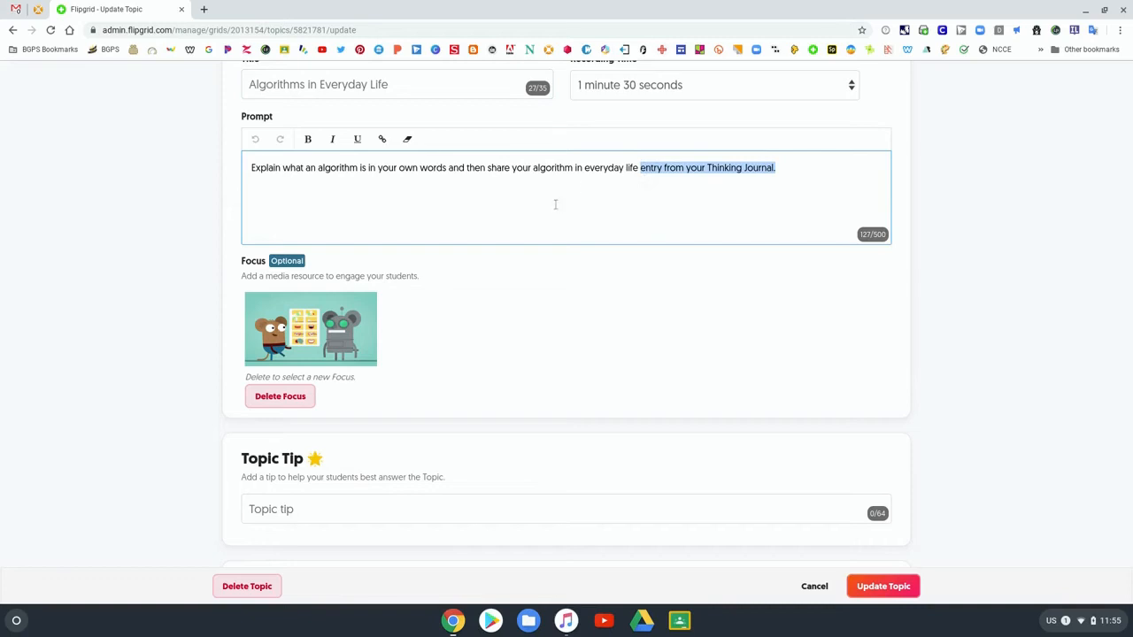
pyautogui.moveTo(802, 177)
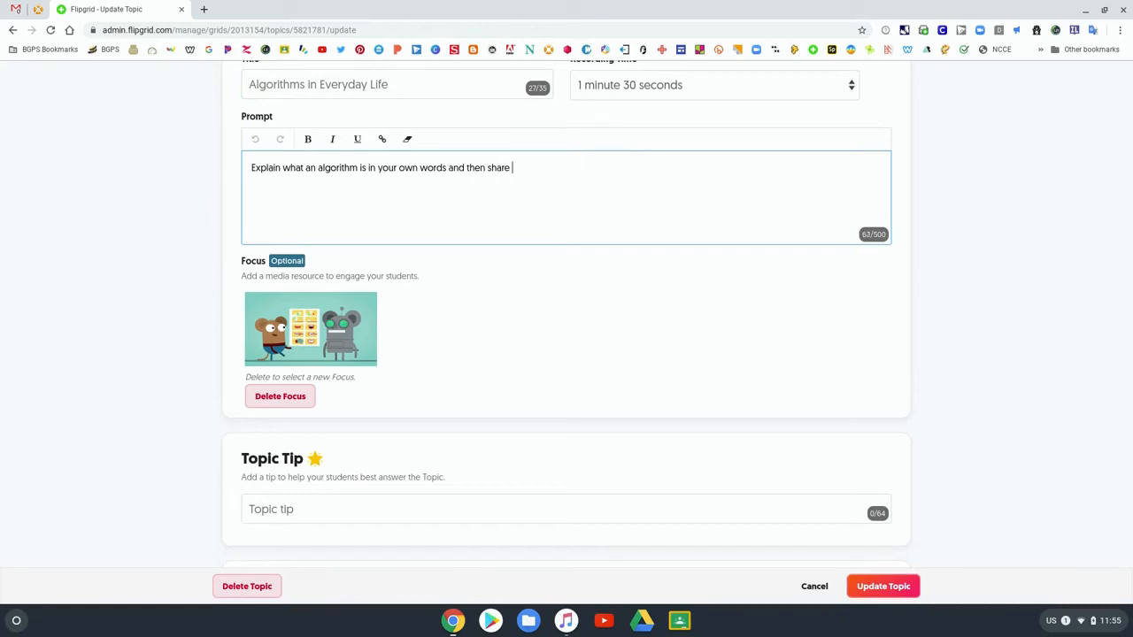
pyautogui.write('an algorithm in ev')
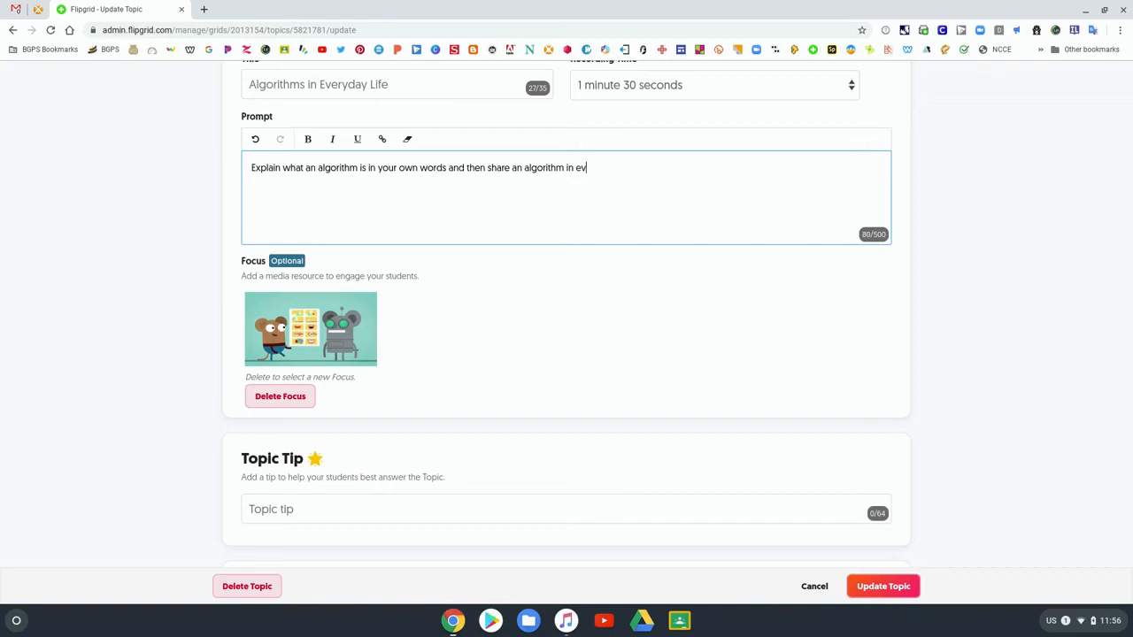
pyautogui.write('eryday li')
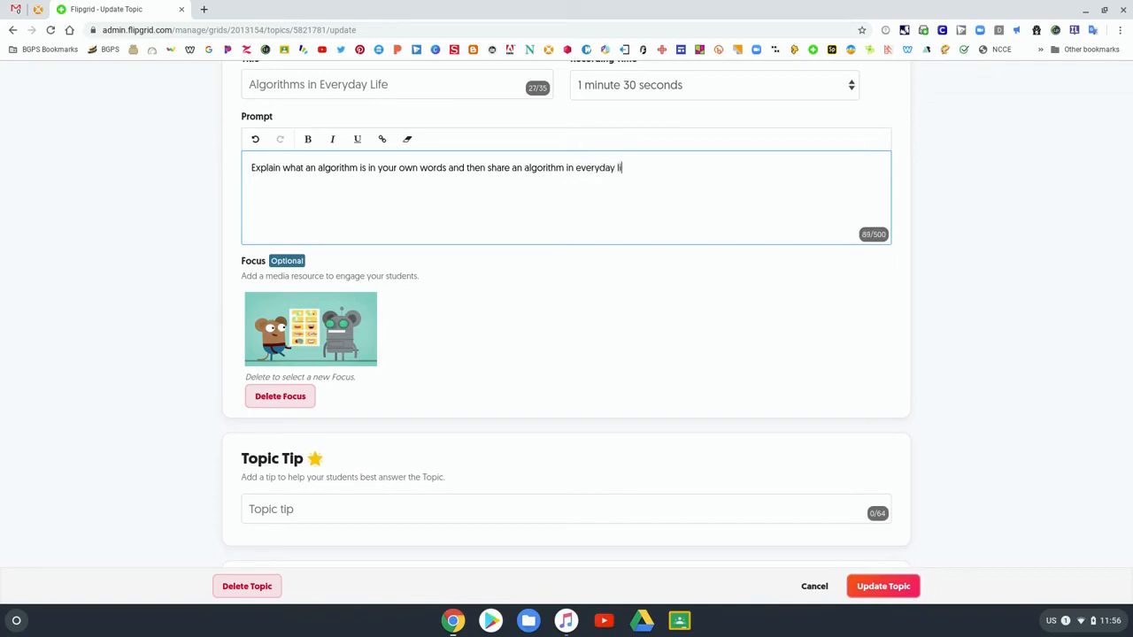
pyautogui.write('fe.')
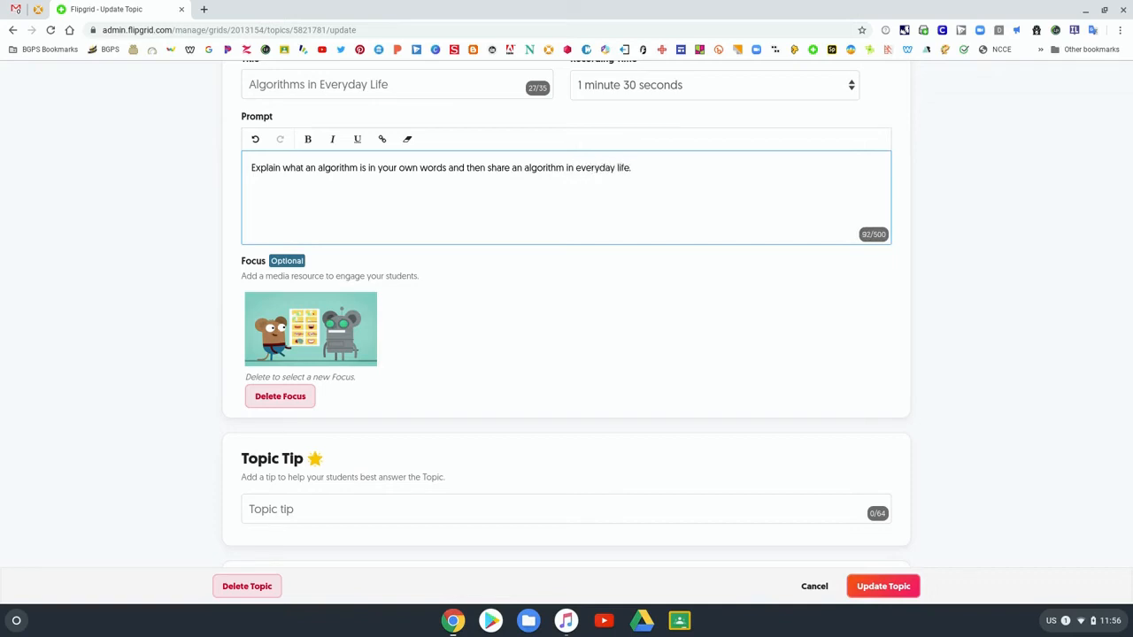
# Turn Video Moderation on and View Count off, then save the topic.
pyautogui.scroll(-3)
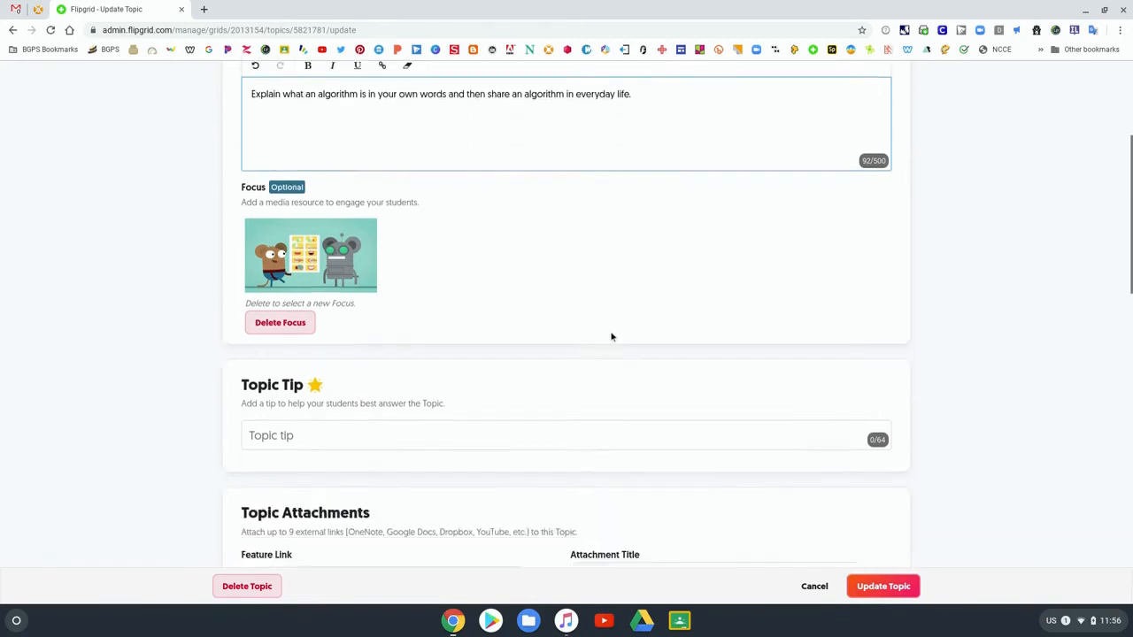
pyautogui.scroll(-3)
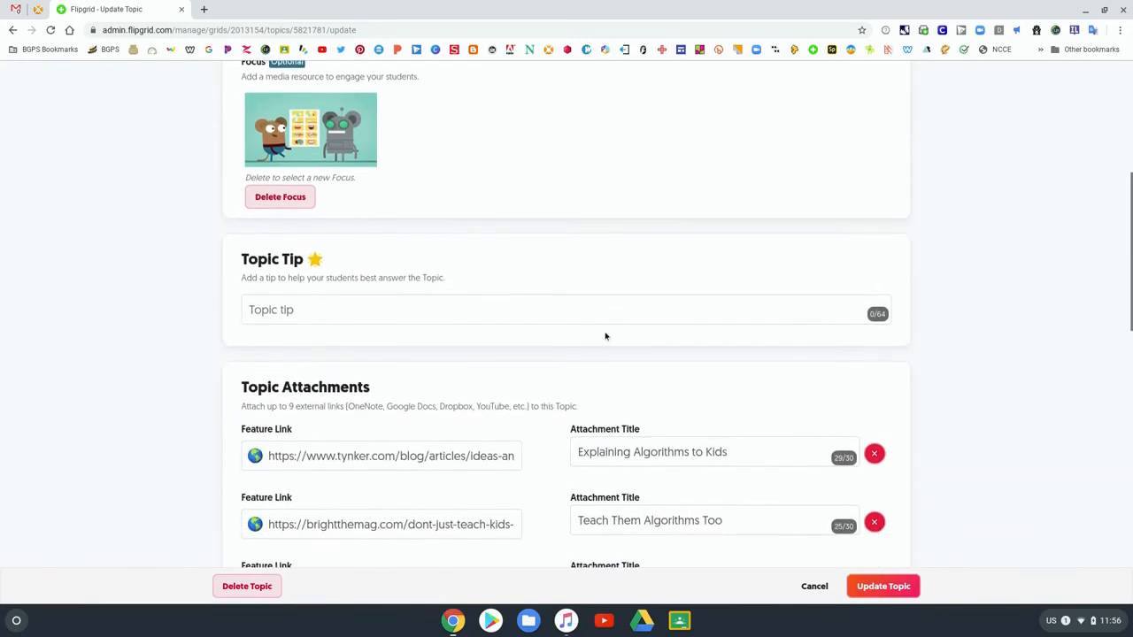
pyautogui.scroll(-3)
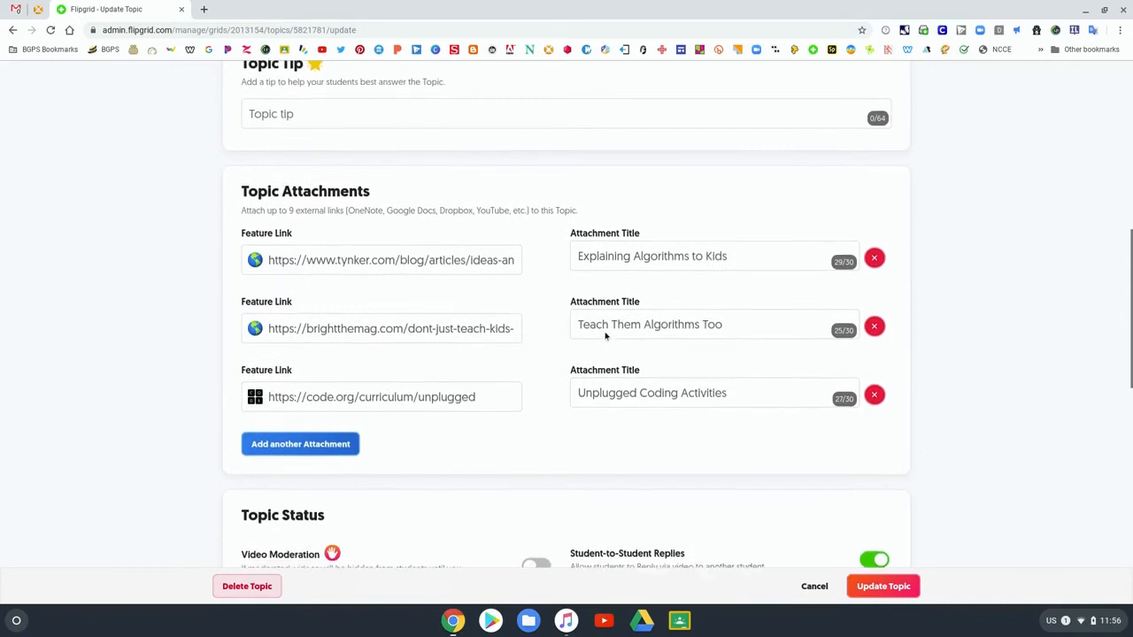
pyautogui.scroll(-3)
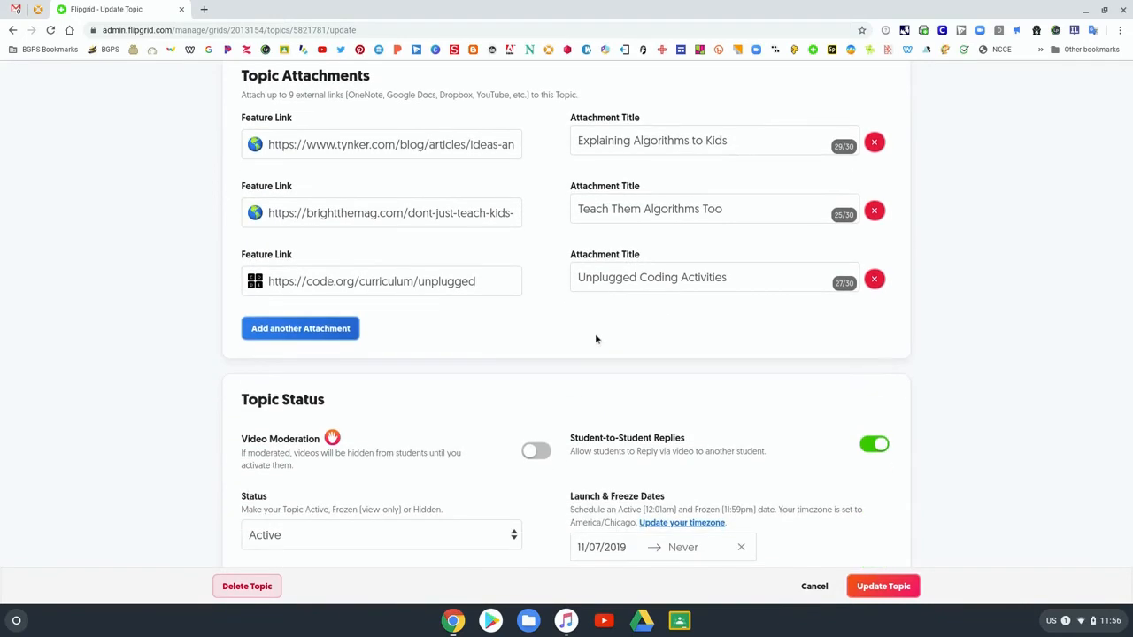
pyautogui.scroll(-3)
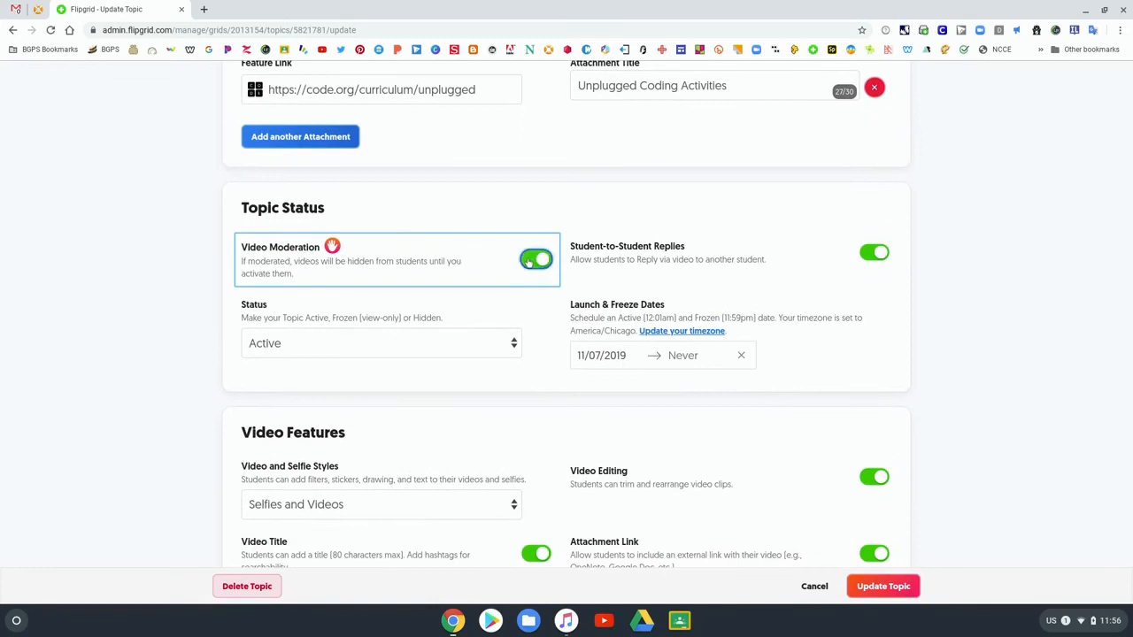
pyautogui.scroll(-3)
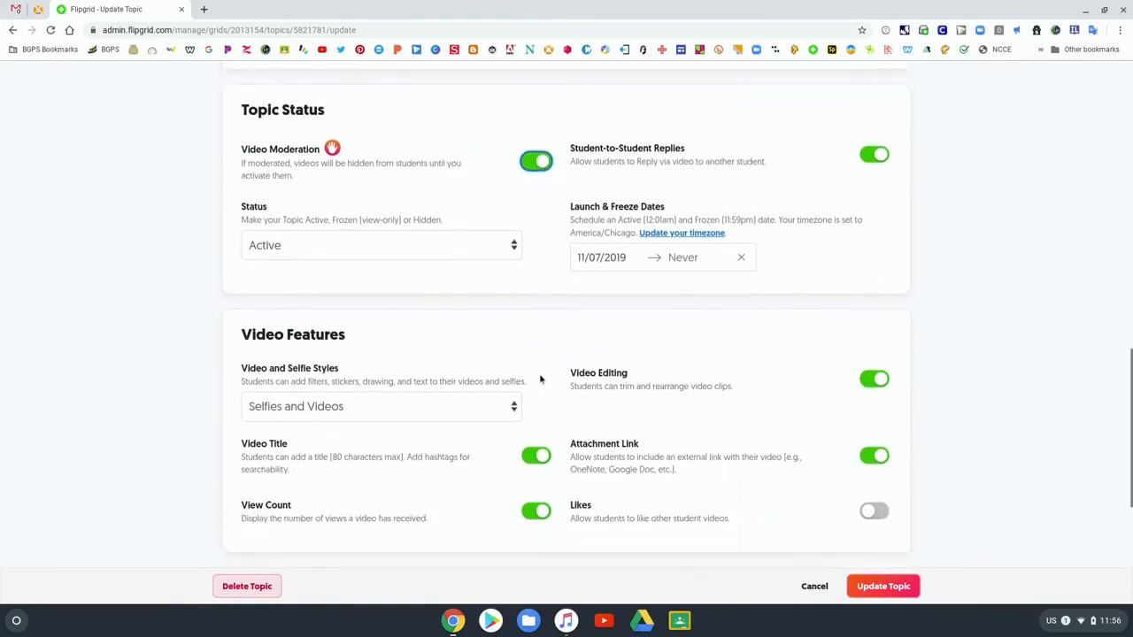
pyautogui.scroll(-3)
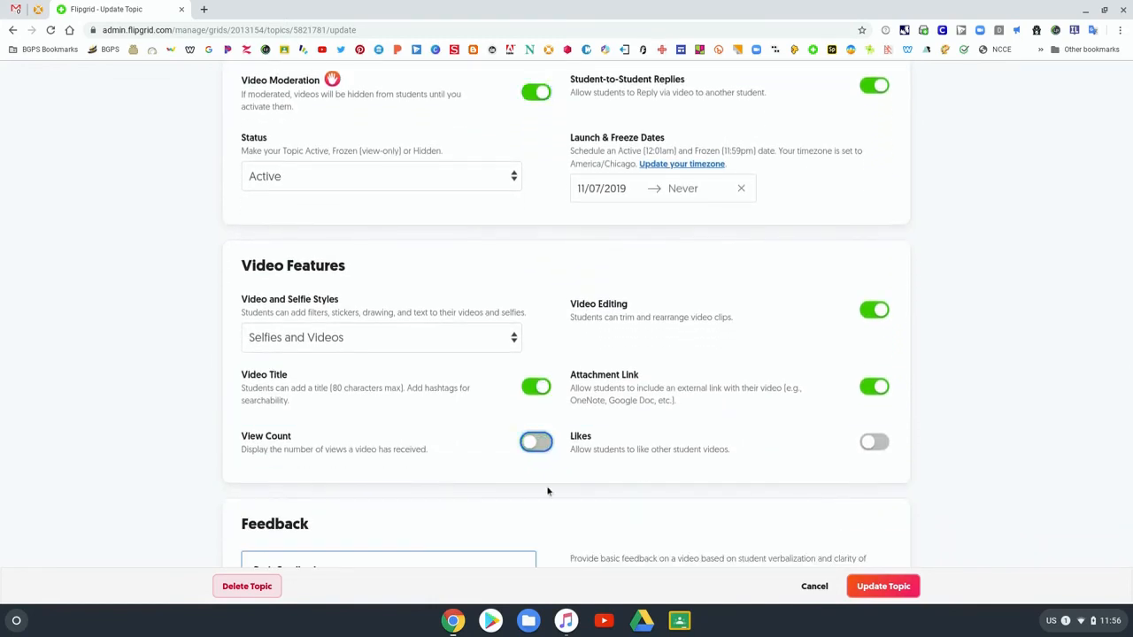
pyautogui.scroll(-3)
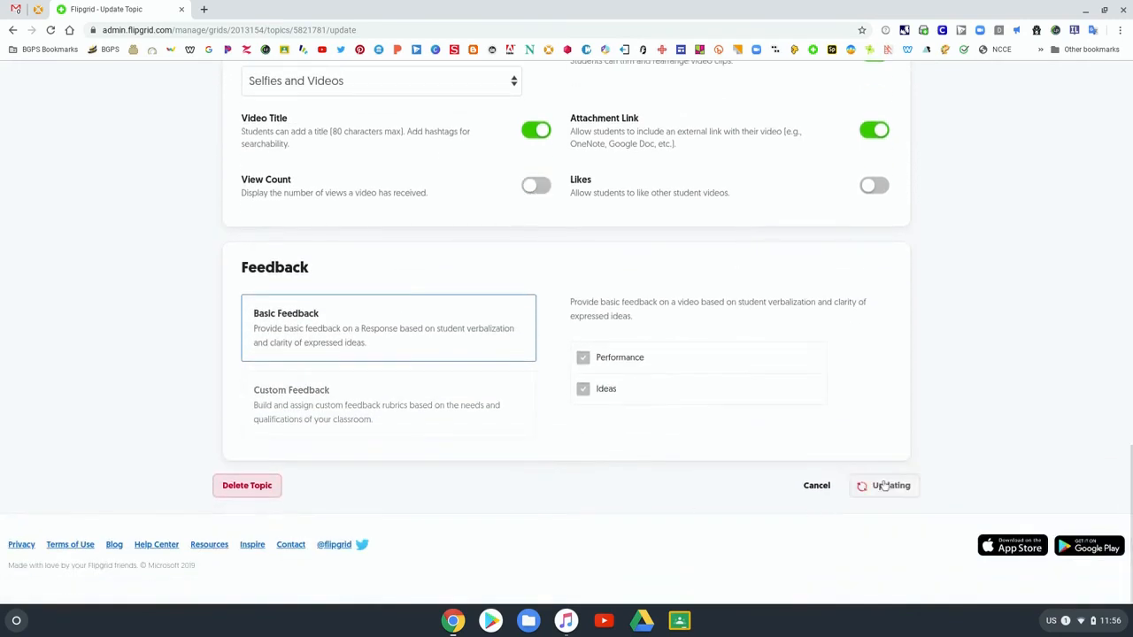
pyautogui.click(884, 485)
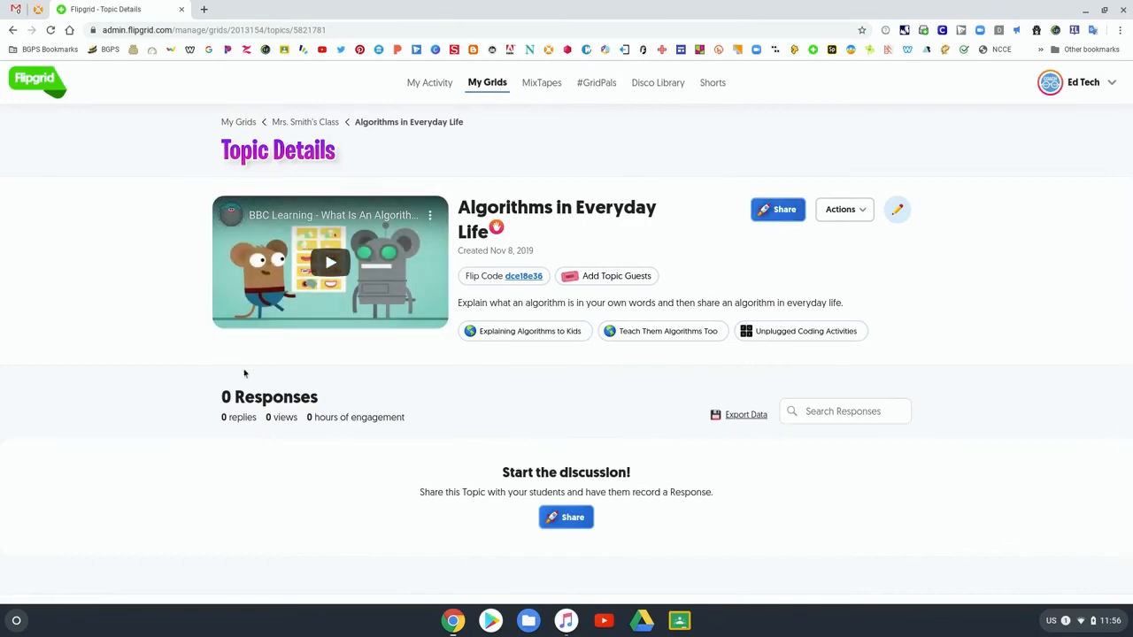
pyautogui.moveTo(669, 222)
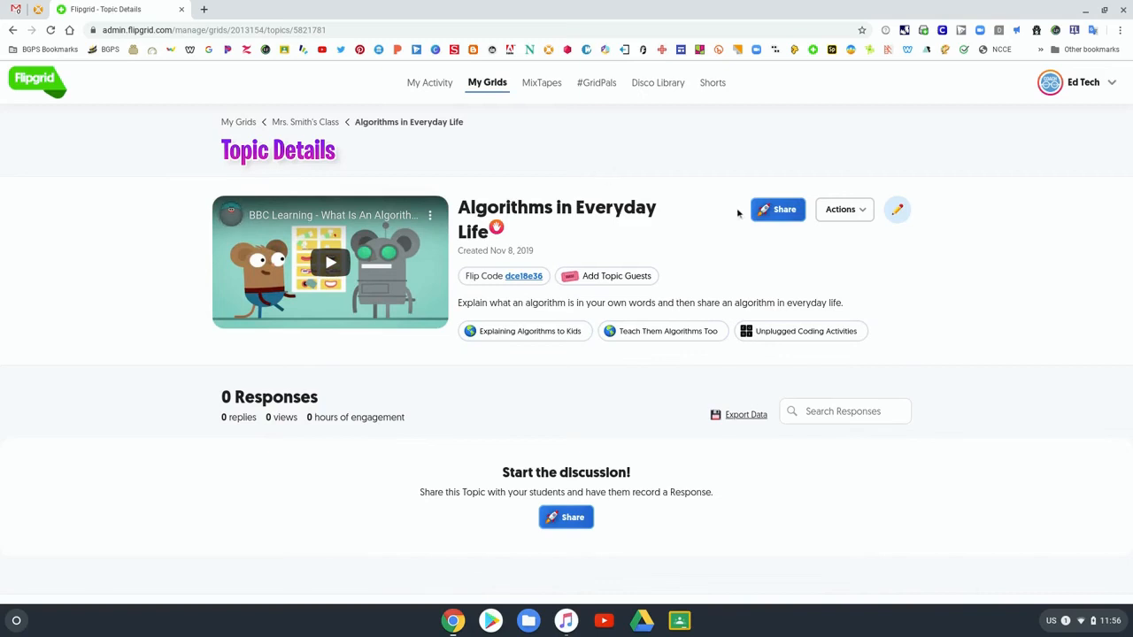
pyautogui.click(777, 210)
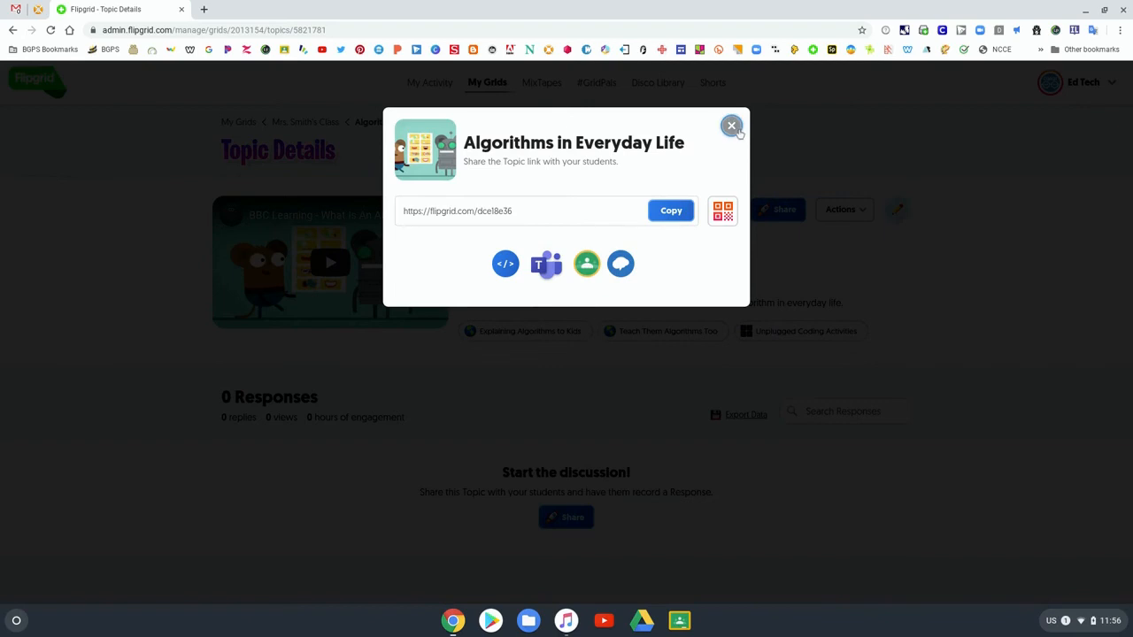
pyautogui.click(731, 126)
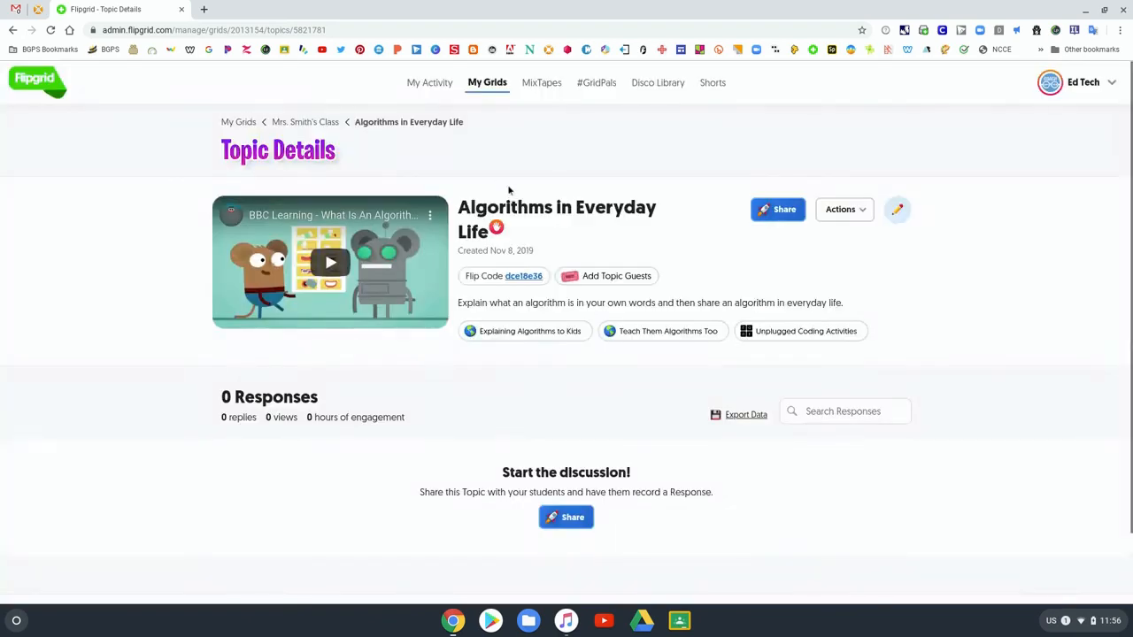